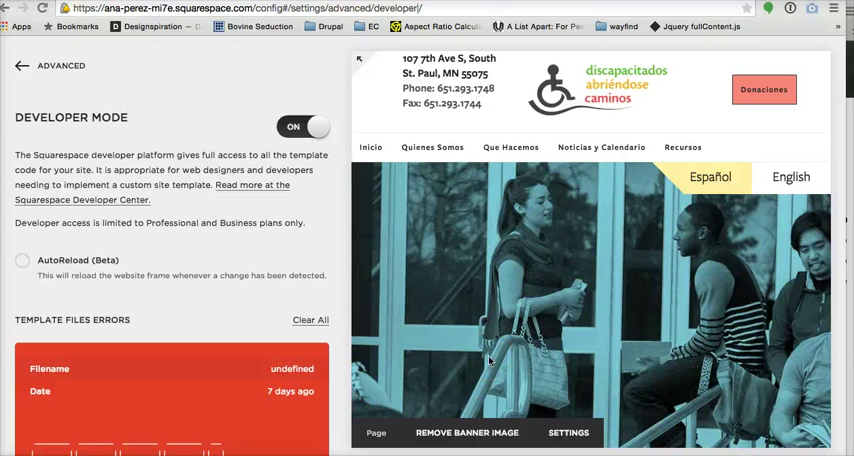
{"action": "mouse_move", "coordinate": [408, 208]}
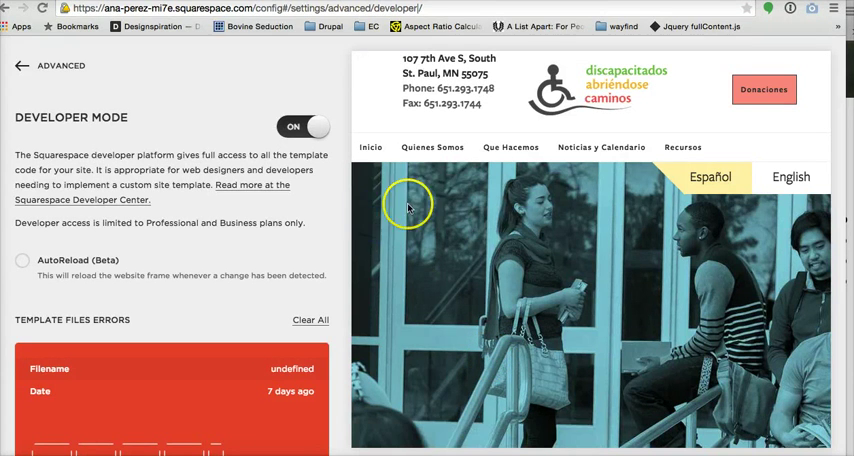
{"action": "mouse_move", "coordinate": [432, 228]}
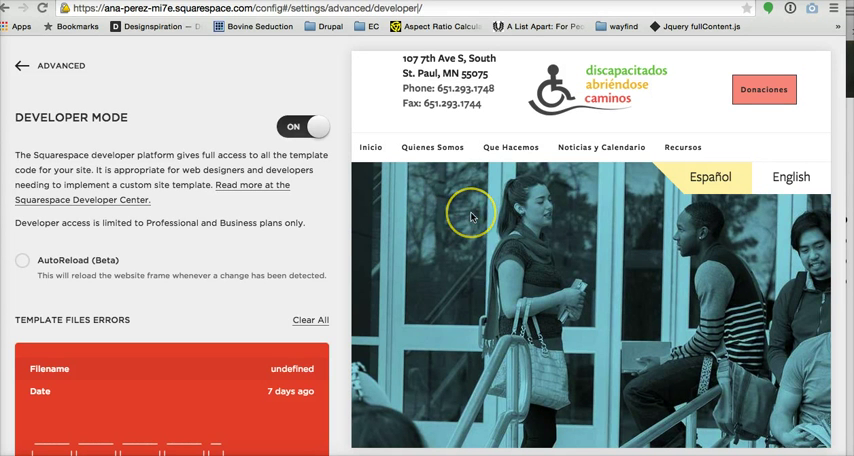
{"action": "mouse_move", "coordinate": [472, 216]}
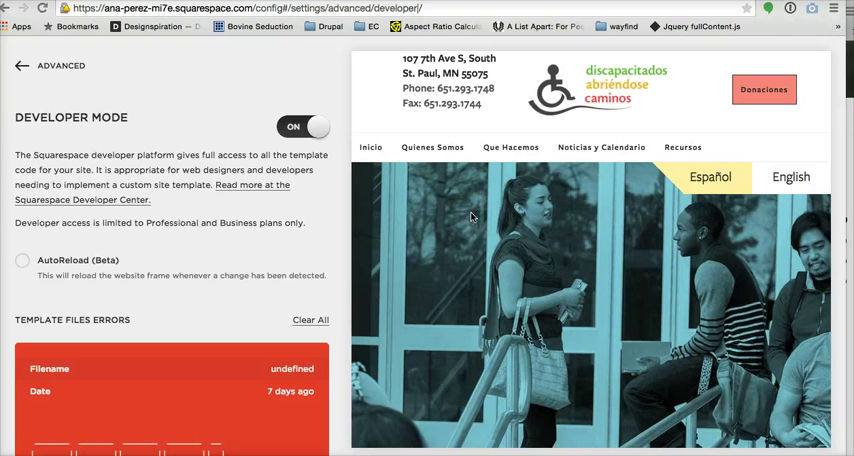
{"action": "mouse_move", "coordinate": [256, 154]}
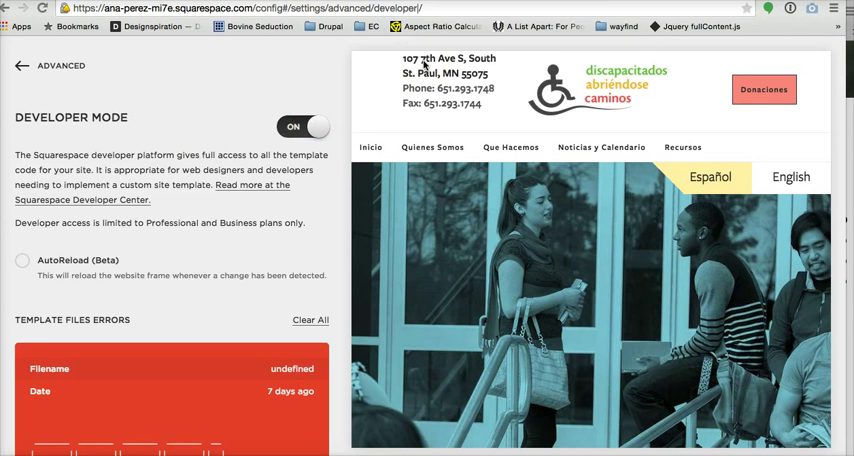
{"action": "mouse_move", "coordinate": [354, 82]}
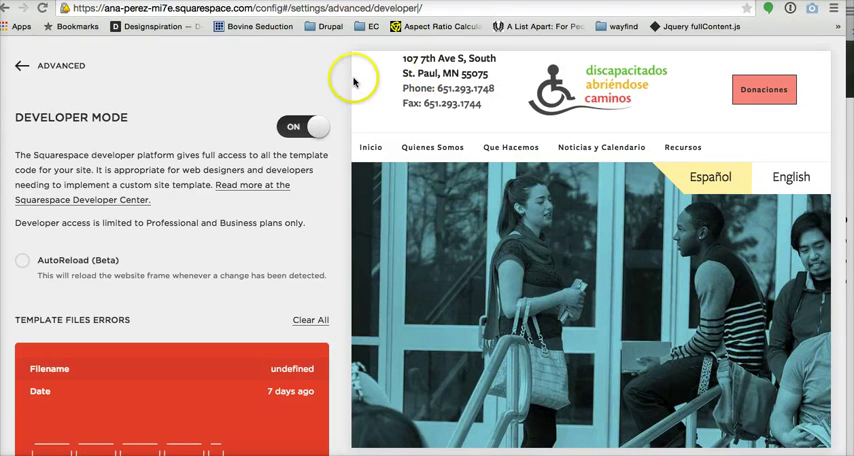
{"action": "mouse_move", "coordinate": [164, 168]}
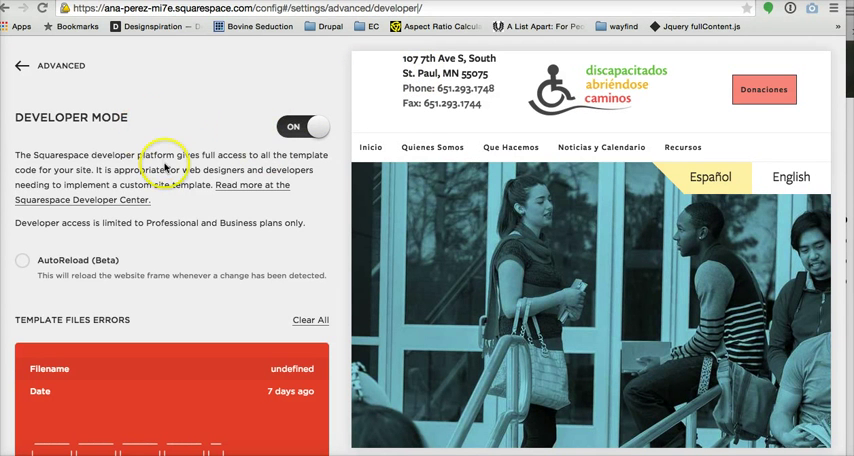
{"action": "mouse_move", "coordinate": [390, 132]}
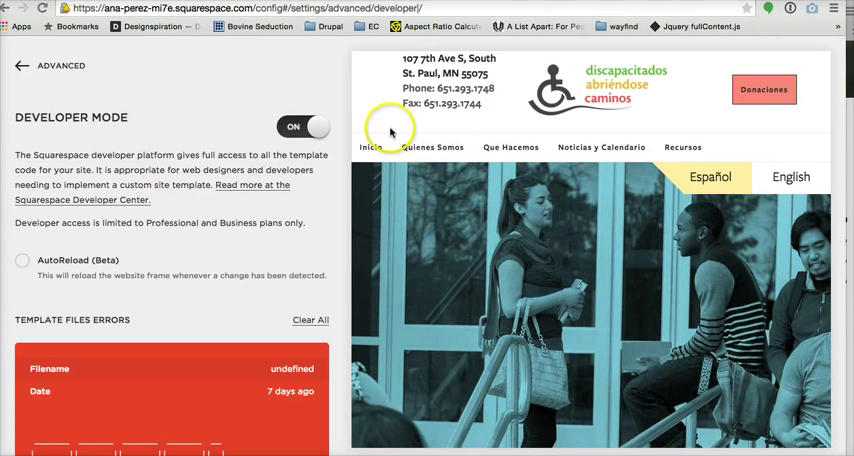
{"action": "mouse_move", "coordinate": [350, 250]}
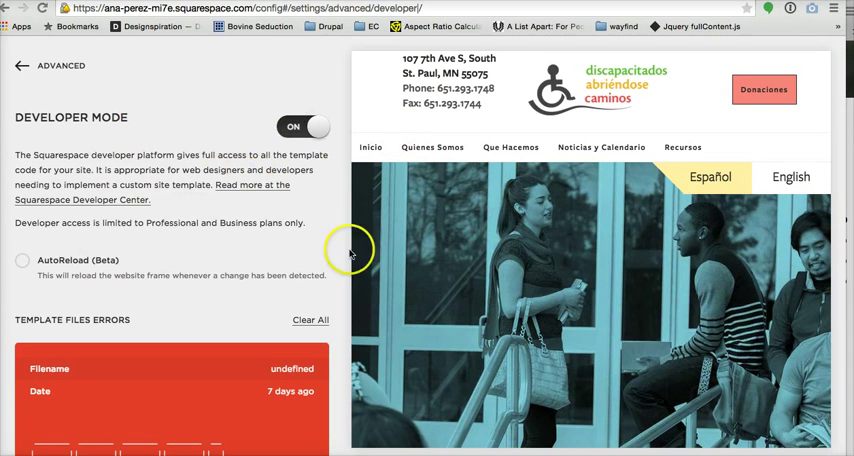
{"action": "mouse_move", "coordinate": [568, 276]}
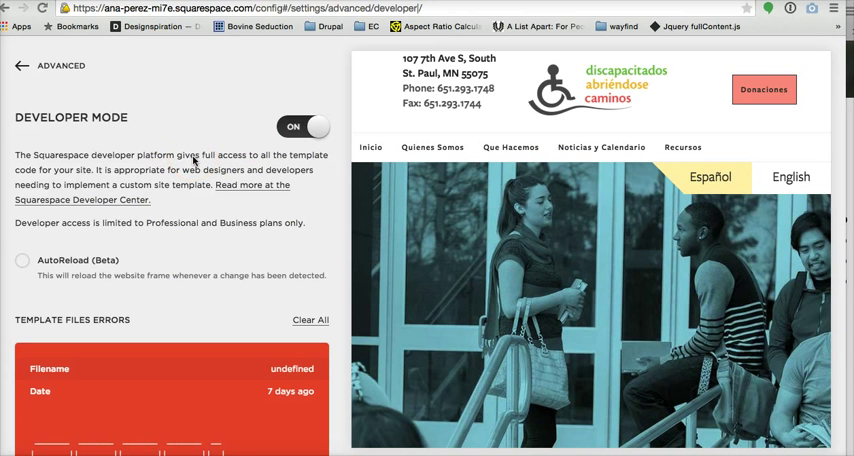
{"action": "mouse_move", "coordinate": [184, 224]}
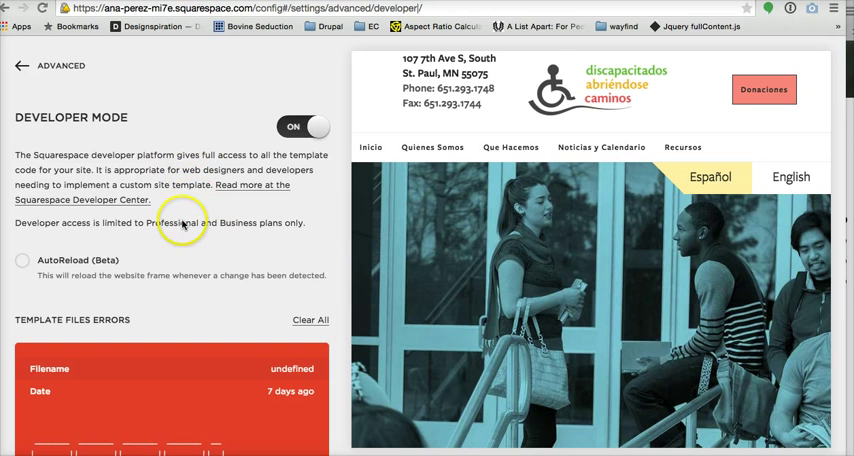
{"action": "mouse_move", "coordinate": [242, 228]}
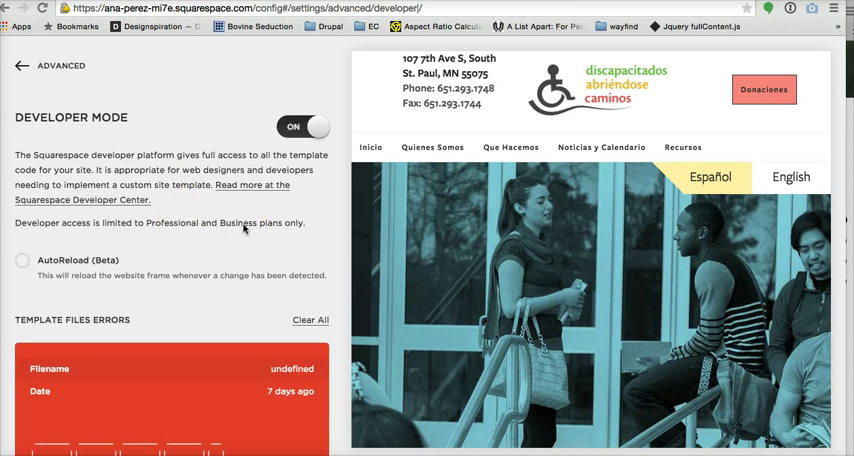
{"action": "mouse_move", "coordinate": [300, 96]}
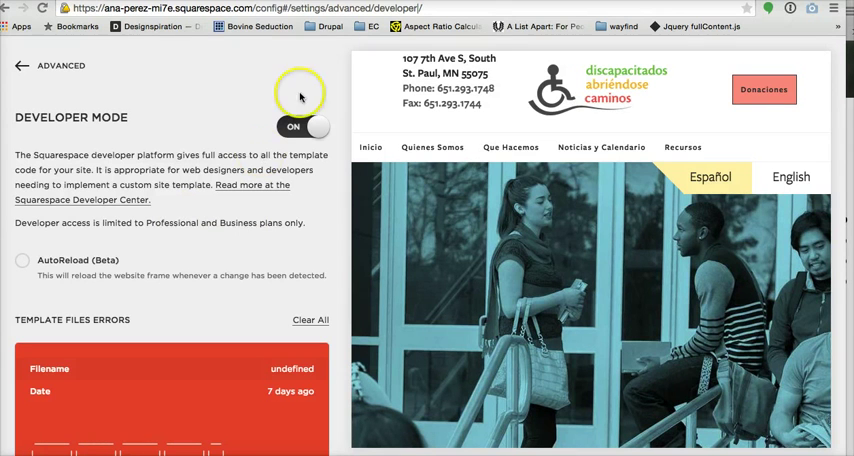
{"action": "mouse_move", "coordinate": [324, 96]}
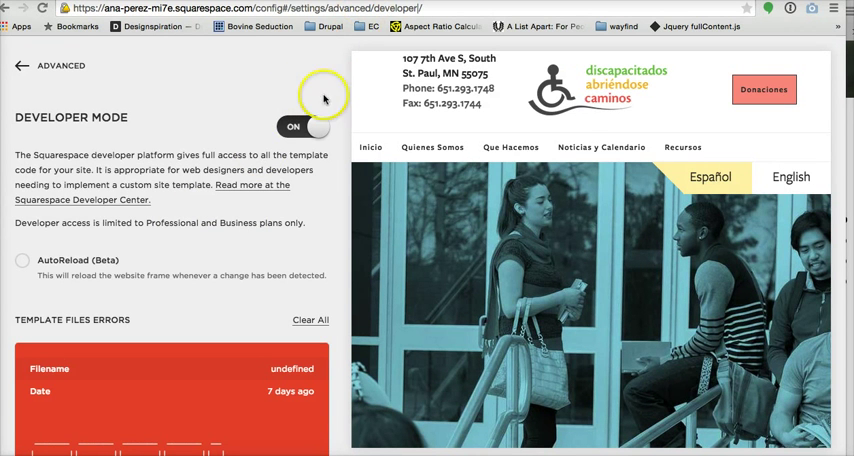
{"action": "mouse_move", "coordinate": [264, 254]}
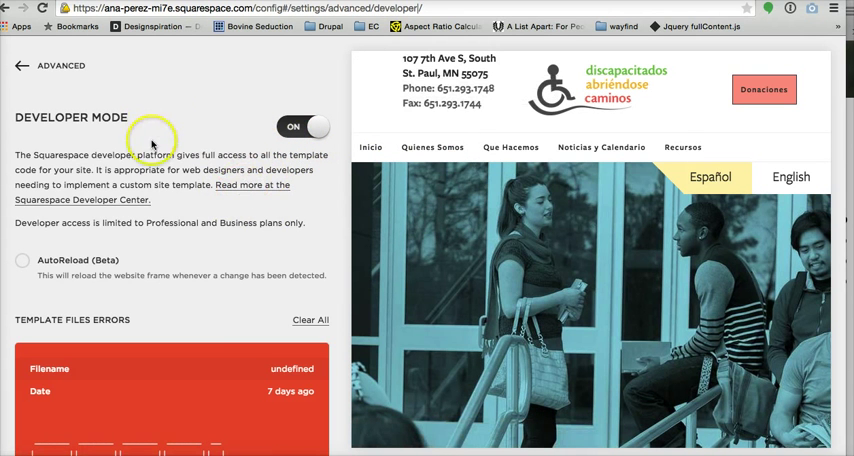
Step: Scroll the Developer Mode panel to the Template Files Errors log entry and back up slightly
{"action": "scroll", "scroll_direction": "down", "scroll_amount": 3}
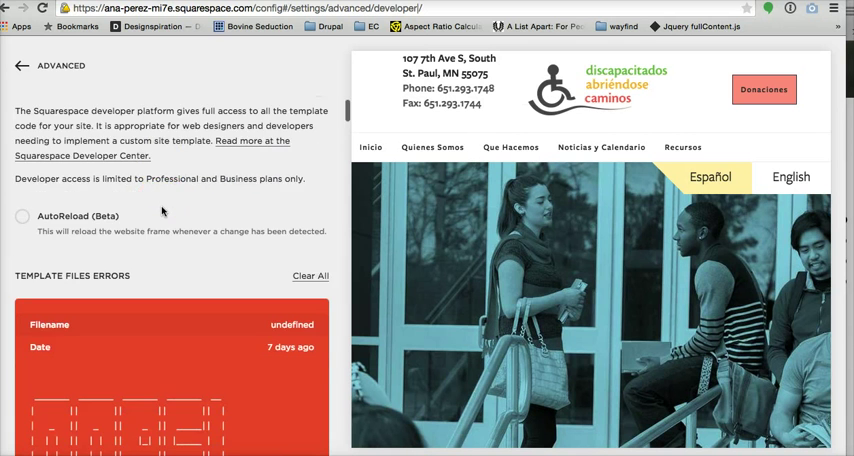
{"action": "scroll", "scroll_direction": "down", "scroll_amount": 3}
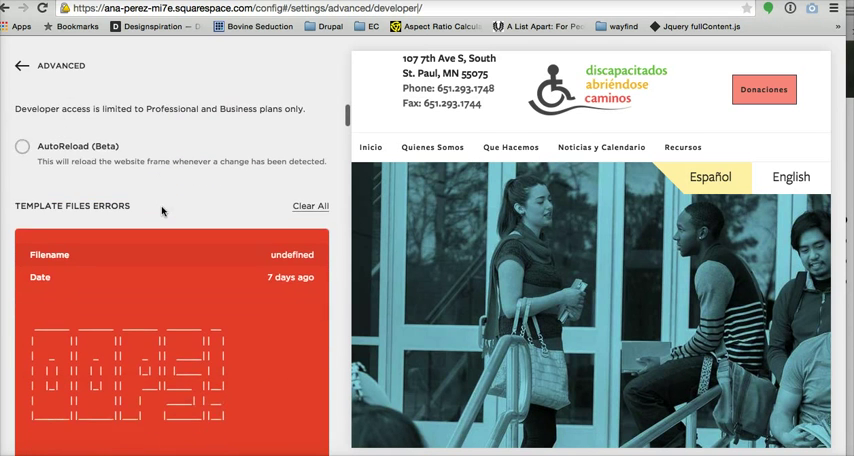
{"action": "scroll", "scroll_direction": "up", "scroll_amount": 3}
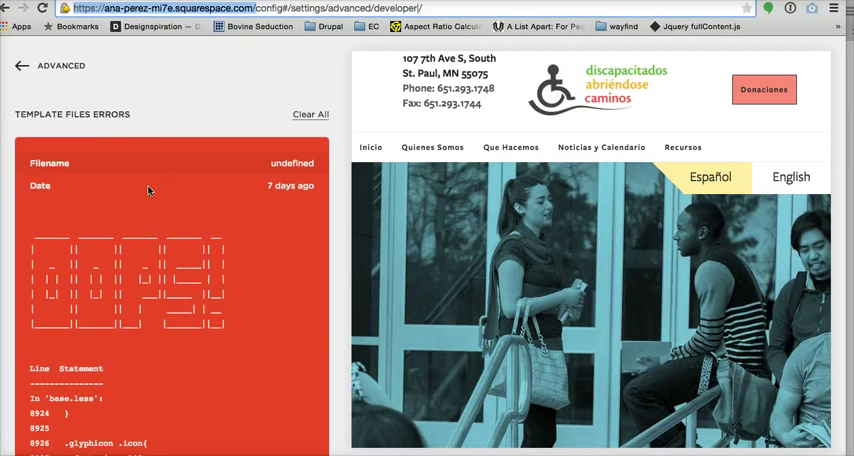
Step: Scroll through the syntax error entries down to the connectivity details and template configuration
{"action": "scroll", "scroll_direction": "down", "scroll_amount": 3}
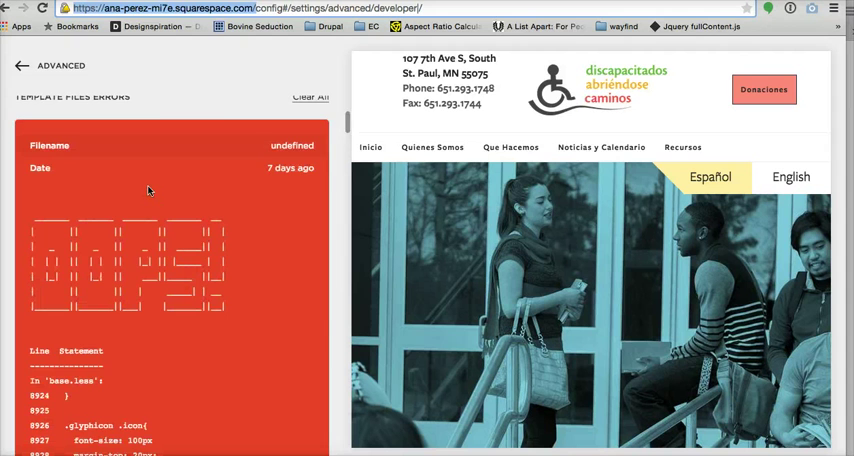
{"action": "scroll", "scroll_direction": "down", "scroll_amount": 3}
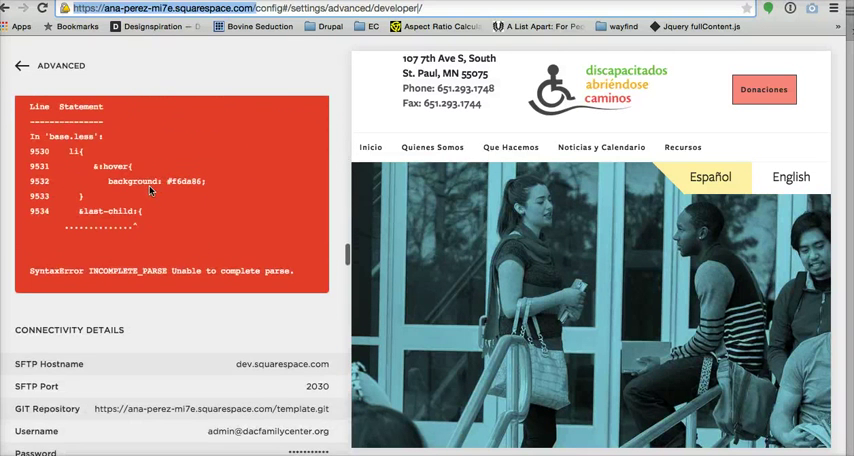
{"action": "scroll", "scroll_direction": "down", "scroll_amount": 3}
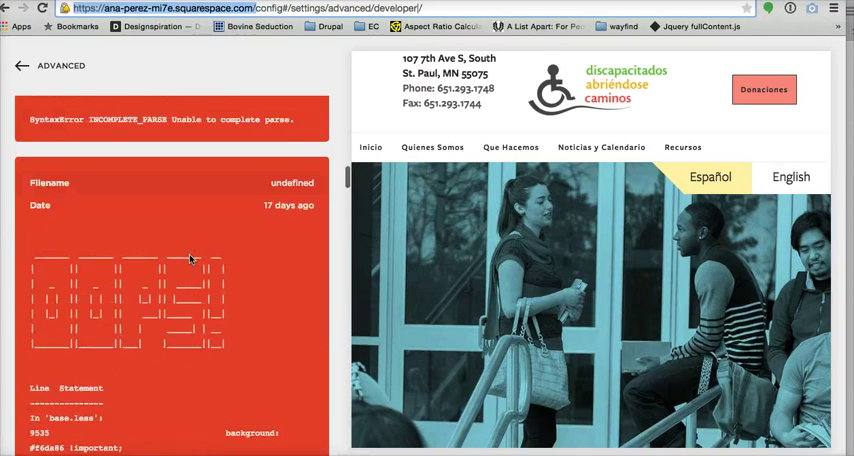
{"action": "scroll", "scroll_direction": "down", "scroll_amount": 3}
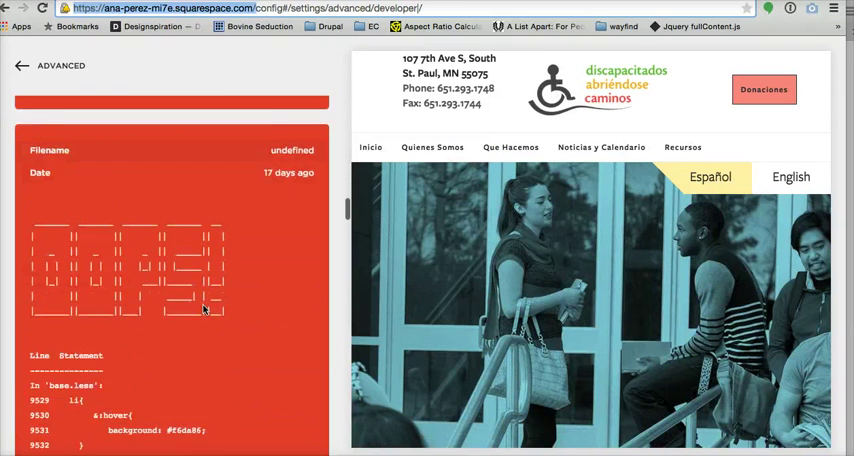
{"action": "scroll", "scroll_direction": "down", "scroll_amount": 3}
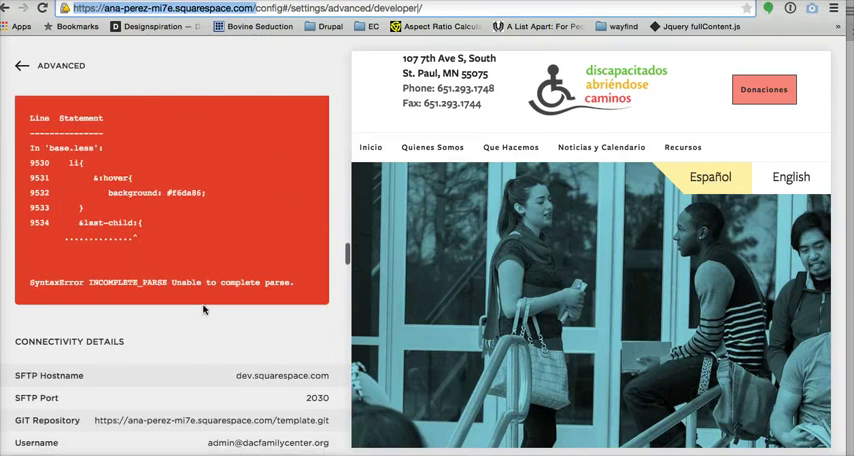
{"action": "mouse_move", "coordinate": [234, 220]}
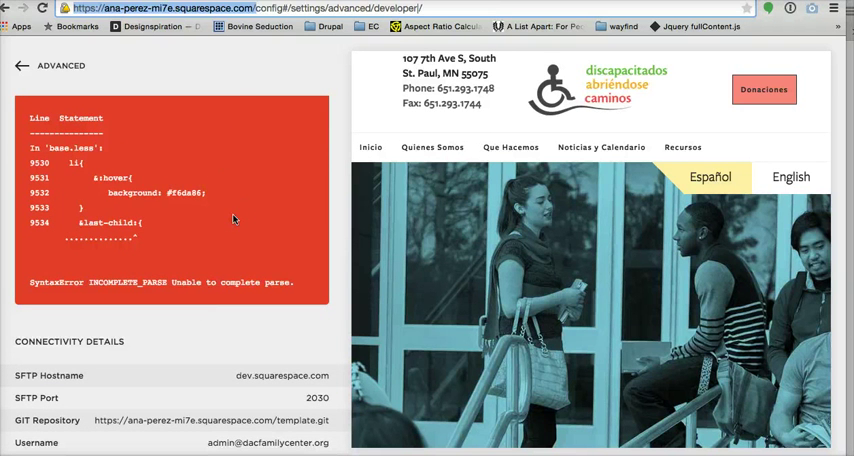
{"action": "scroll", "scroll_direction": "down", "scroll_amount": 3}
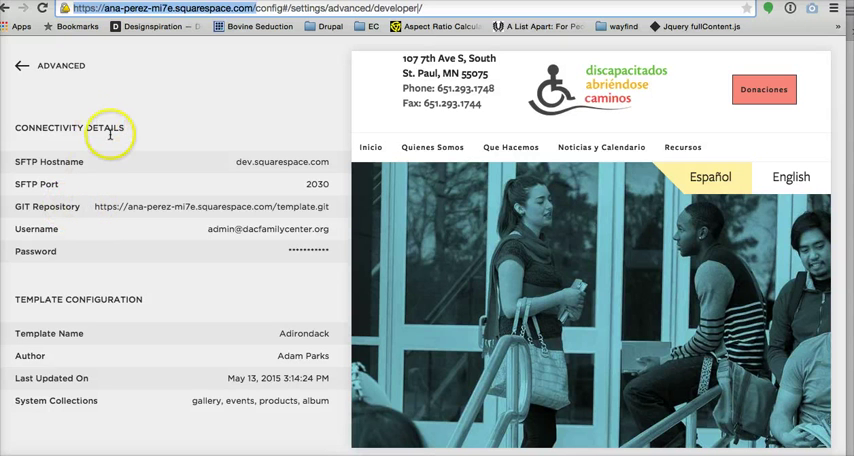
{"action": "mouse_move", "coordinate": [152, 140]}
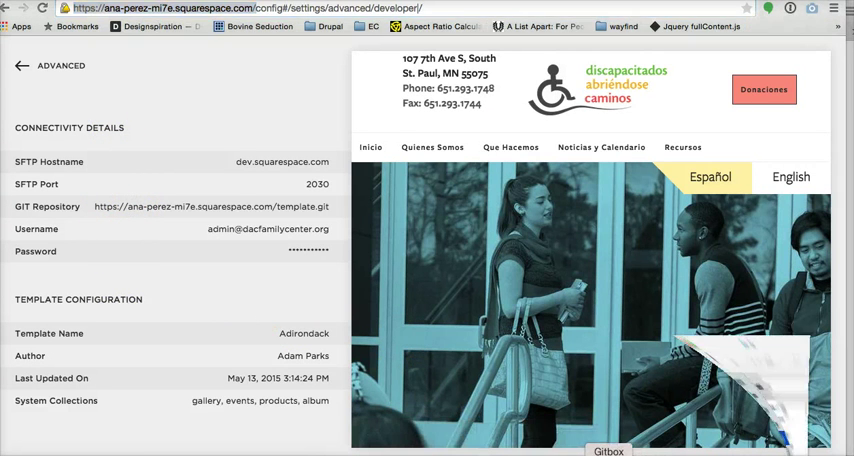
Step: Select the dac repository in GitBox and browse its commit history with styles/global.less modified
{"action": "left_click", "coordinate": [608, 452]}
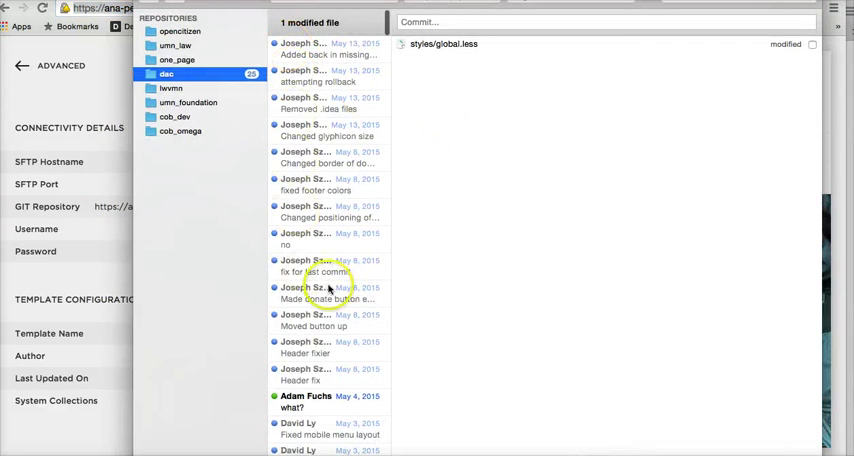
{"action": "scroll", "scroll_direction": "down", "scroll_amount": 3}
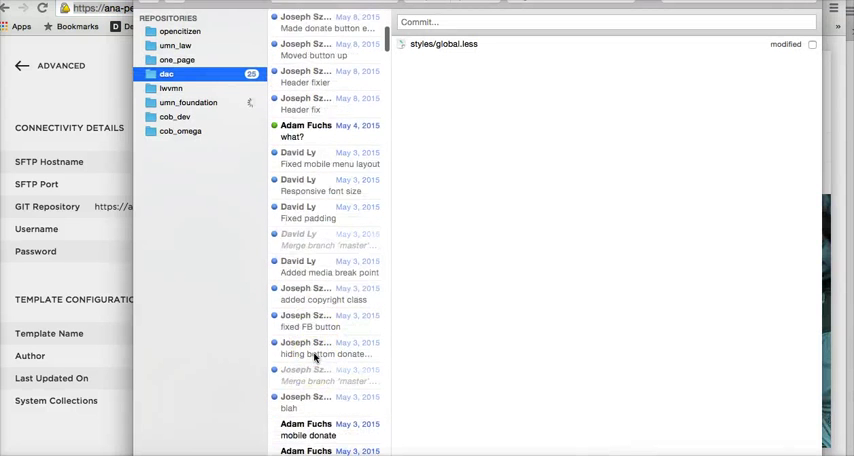
{"action": "scroll", "scroll_direction": "down", "scroll_amount": 3}
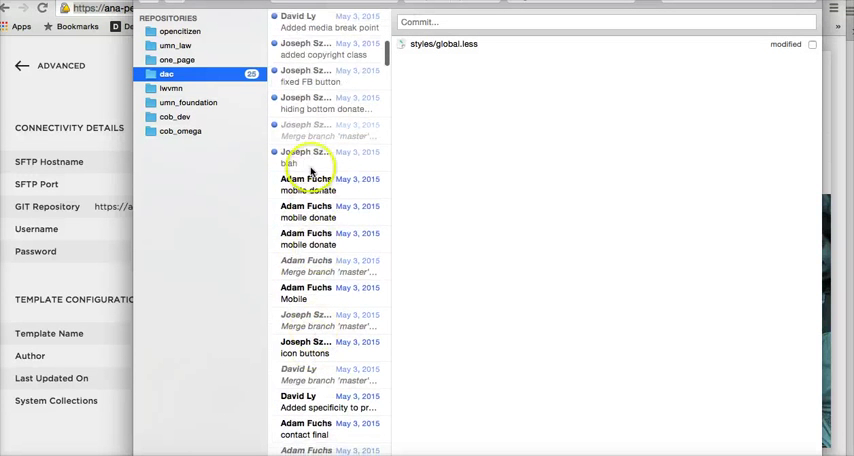
{"action": "scroll", "scroll_direction": "down", "scroll_amount": 3}
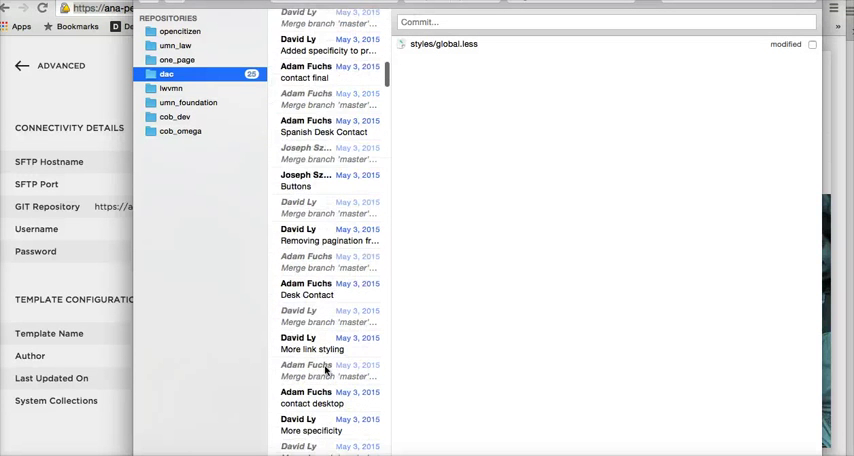
{"action": "scroll", "scroll_direction": "down", "scroll_amount": 3}
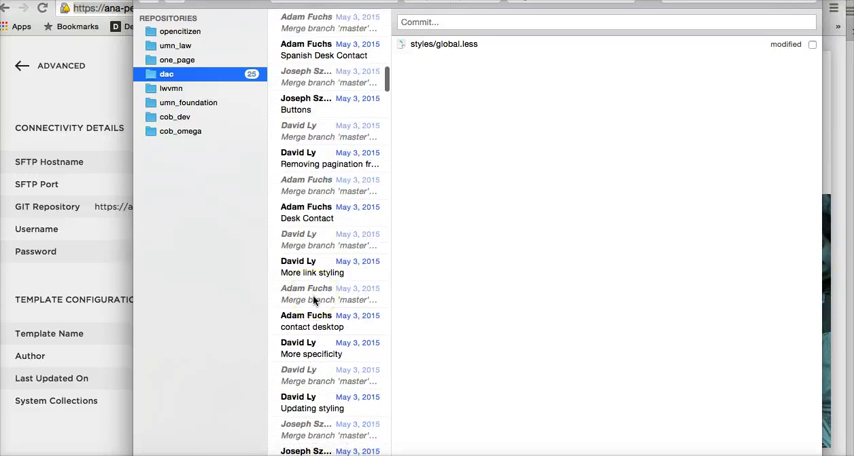
{"action": "scroll", "scroll_direction": "down", "scroll_amount": 3}
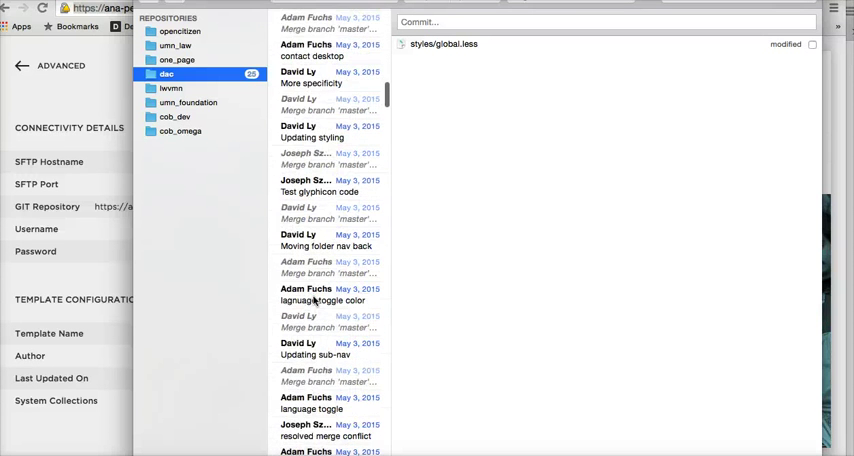
{"action": "scroll", "scroll_direction": "down", "scroll_amount": 3}
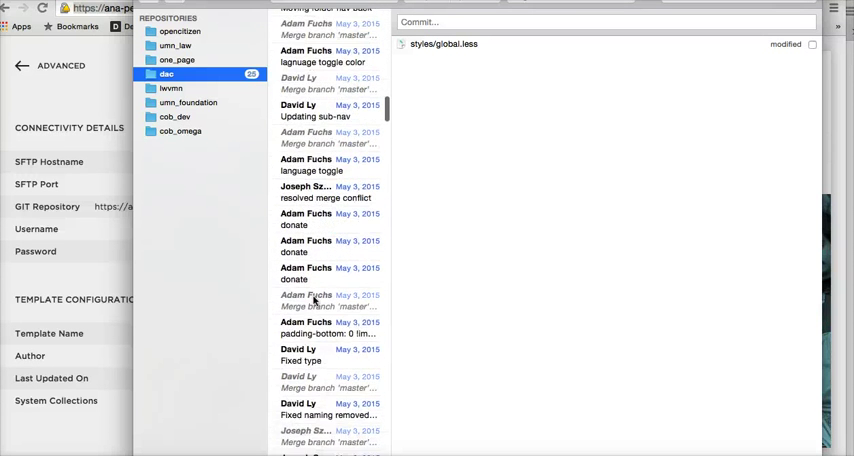
{"action": "scroll", "scroll_direction": "down", "scroll_amount": 3}
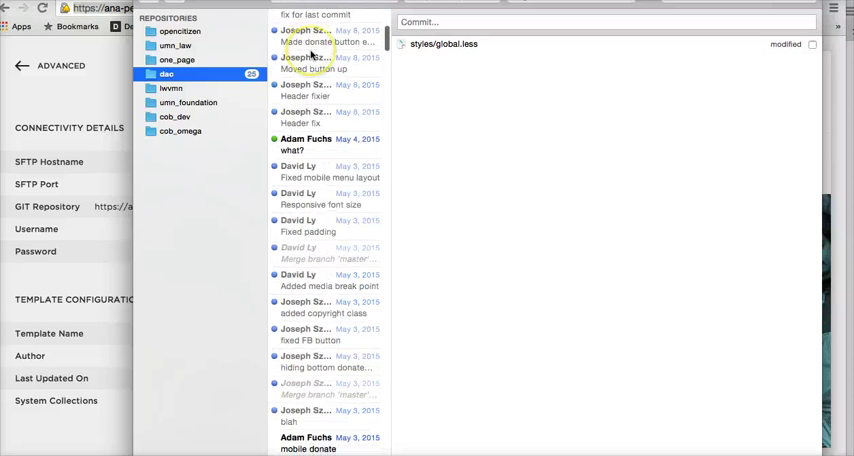
{"action": "scroll", "scroll_direction": "up", "scroll_amount": 3}
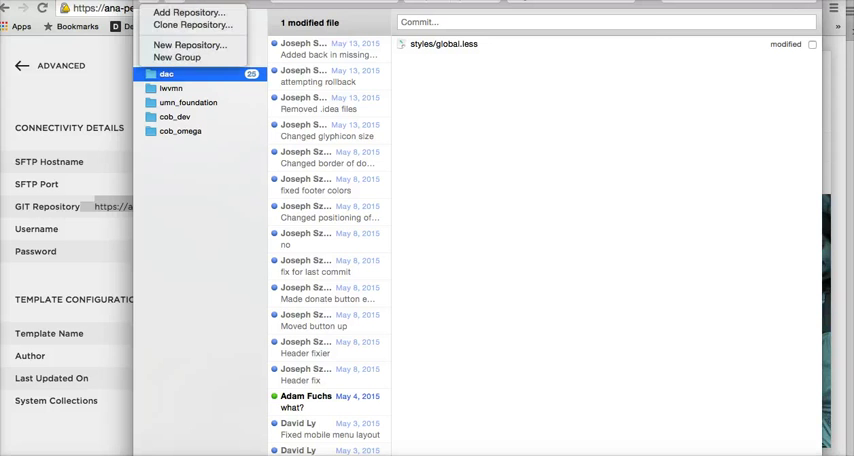
{"action": "mouse_move", "coordinate": [92, 90]}
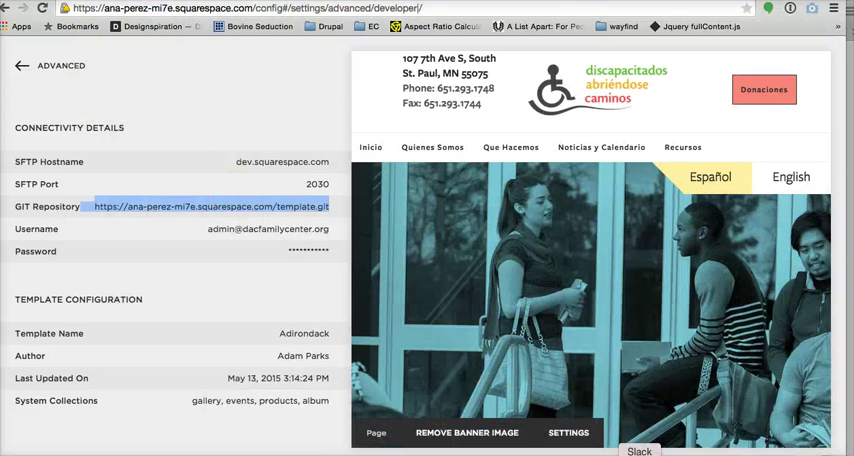
Step: Switch back to the browser showing the discapacitados site's Developer Mode settings
{"action": "left_click", "coordinate": [208, 206]}
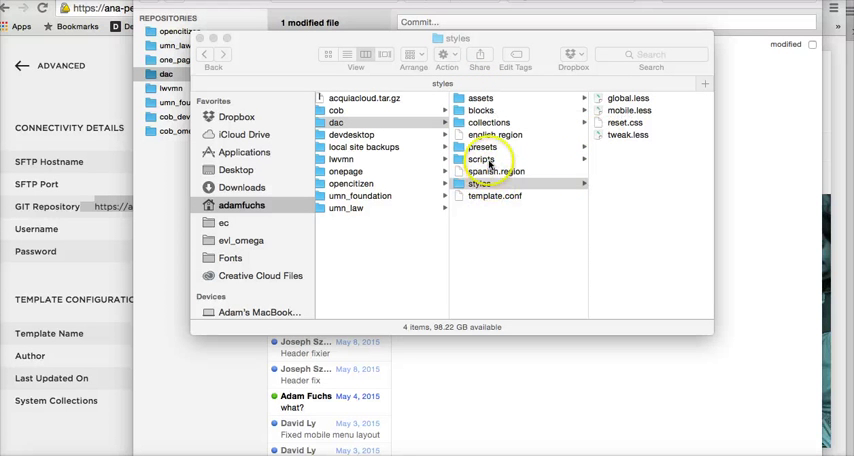
Step: Look into the template's blocks folder, then its assets folder with the email icon and font files
{"action": "left_click", "coordinate": [496, 196]}
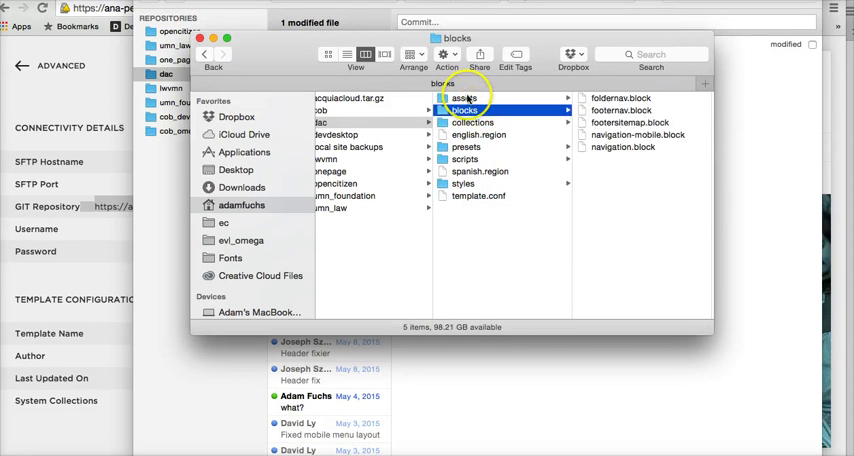
{"action": "left_click", "coordinate": [464, 98]}
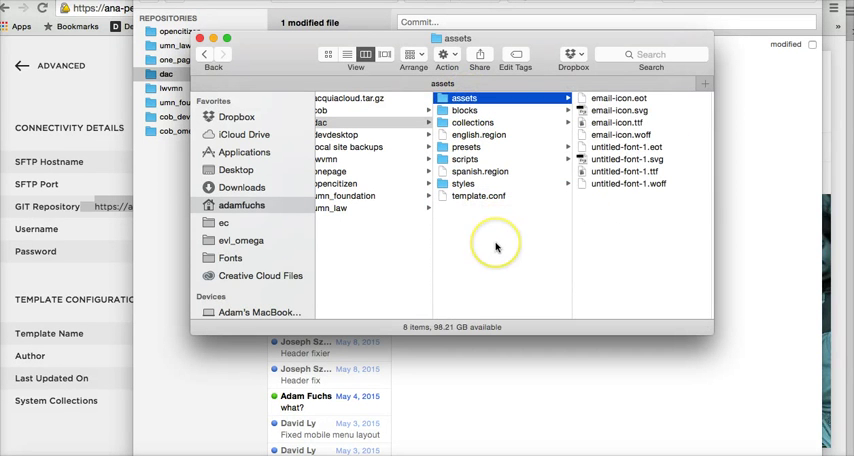
{"action": "mouse_move", "coordinate": [474, 176]}
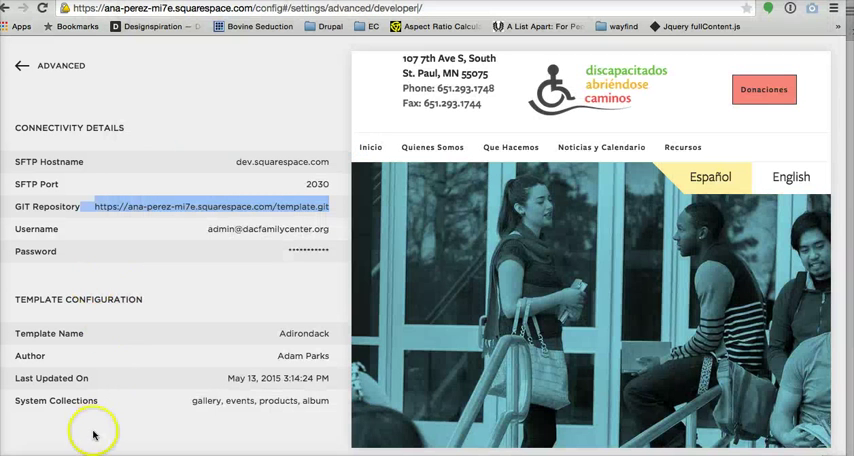
{"action": "mouse_move", "coordinate": [440, 332]}
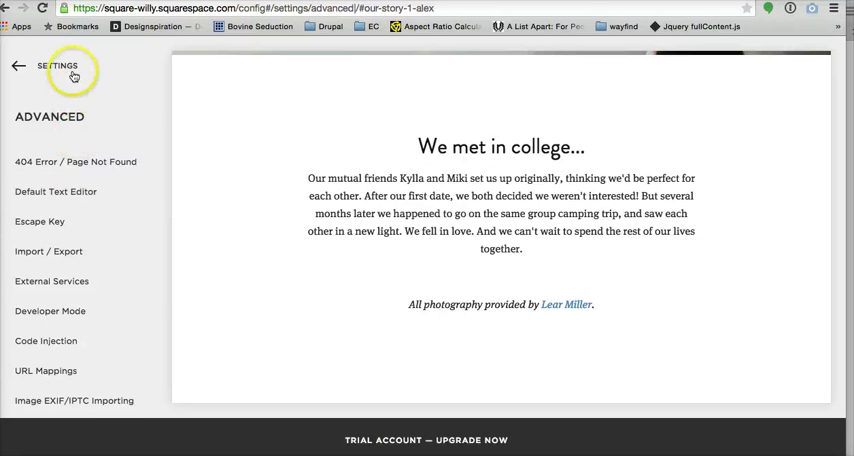
Step: Navigate from Settings back to Home and into the wedding site's Design settings list
{"action": "left_click", "coordinate": [18, 64]}
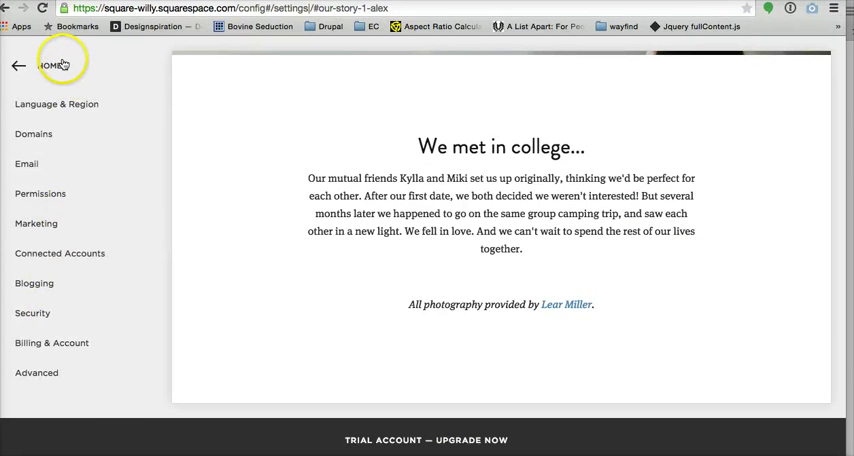
{"action": "left_click", "coordinate": [52, 64]}
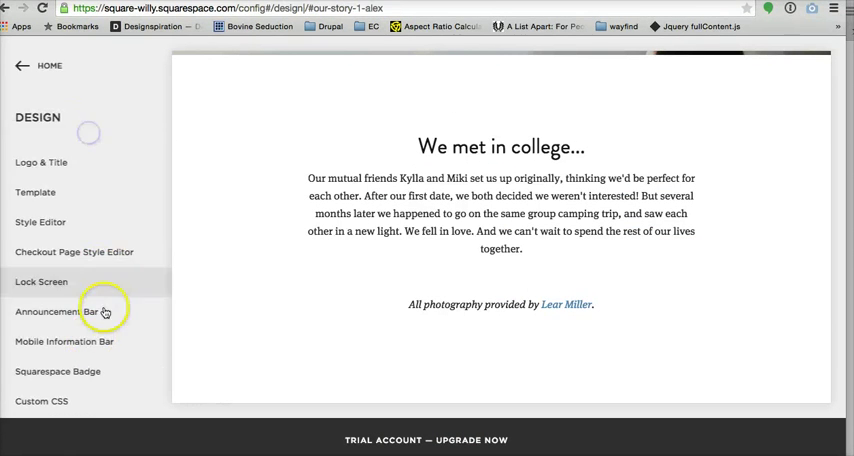
{"action": "left_click", "coordinate": [40, 400]}
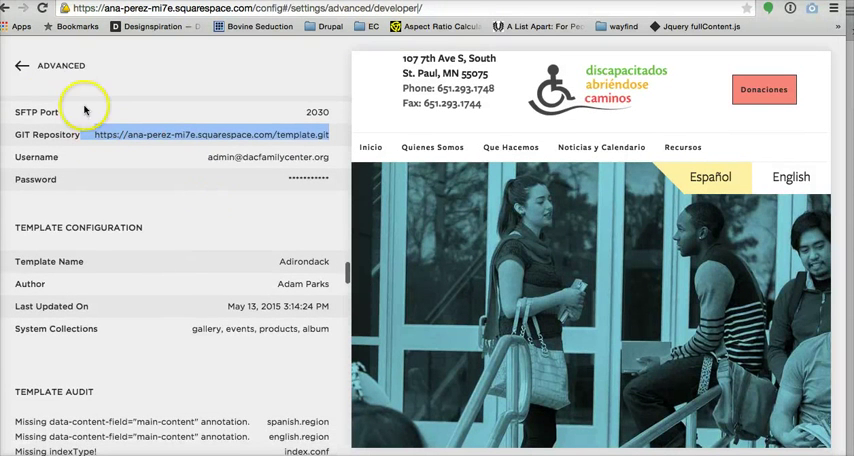
{"action": "scroll", "scroll_direction": "down", "scroll_amount": 3}
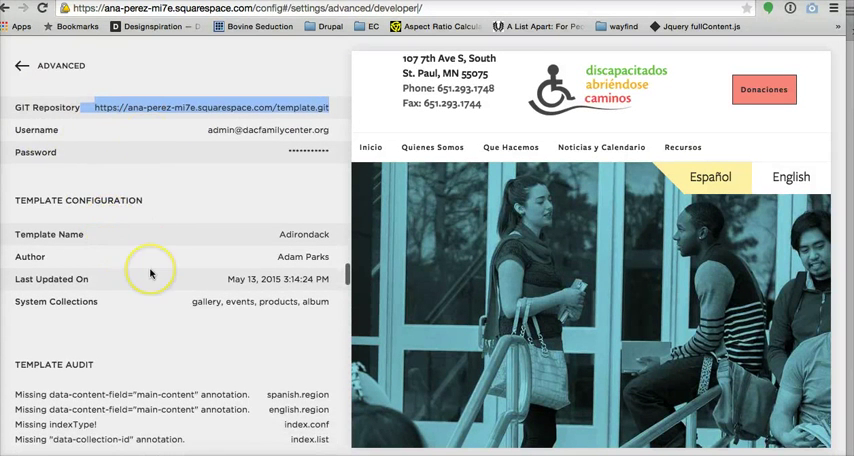
{"action": "scroll", "scroll_direction": "down", "scroll_amount": 3}
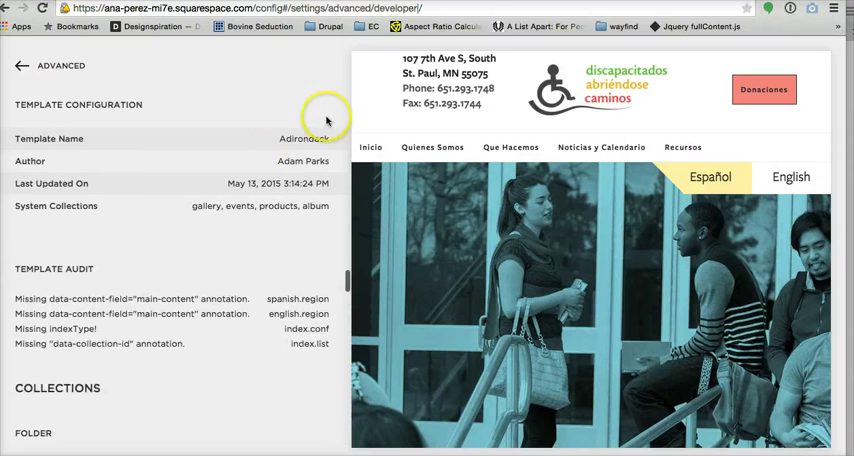
{"action": "scroll", "scroll_direction": "down", "scroll_amount": 3}
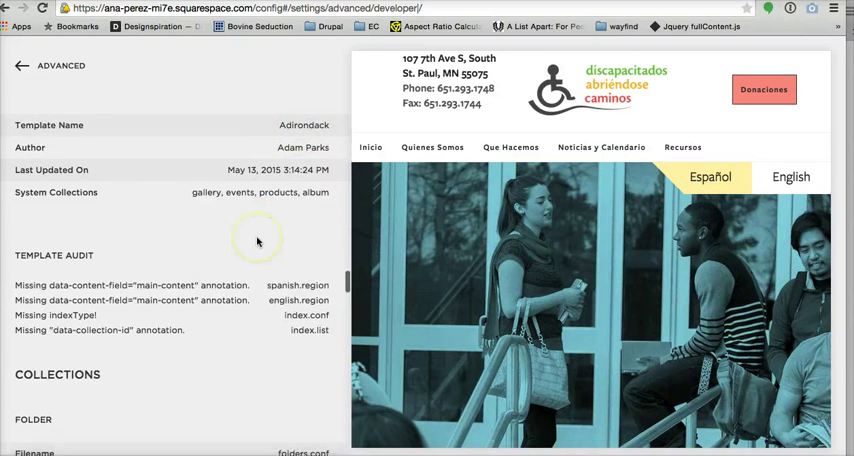
{"action": "scroll", "scroll_direction": "down", "scroll_amount": 3}
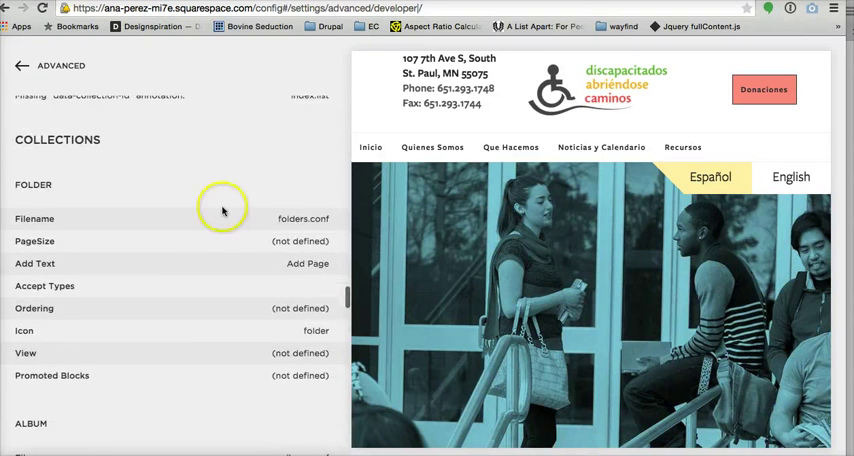
{"action": "scroll", "scroll_direction": "down", "scroll_amount": 3}
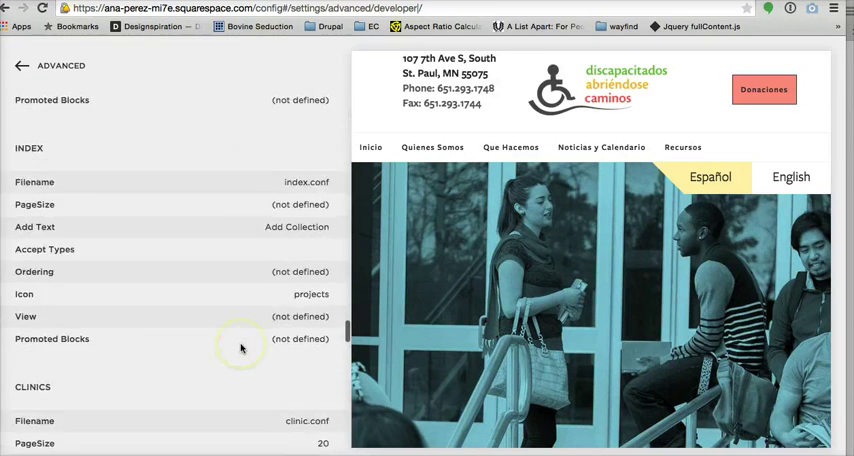
{"action": "scroll", "scroll_direction": "down", "scroll_amount": 3}
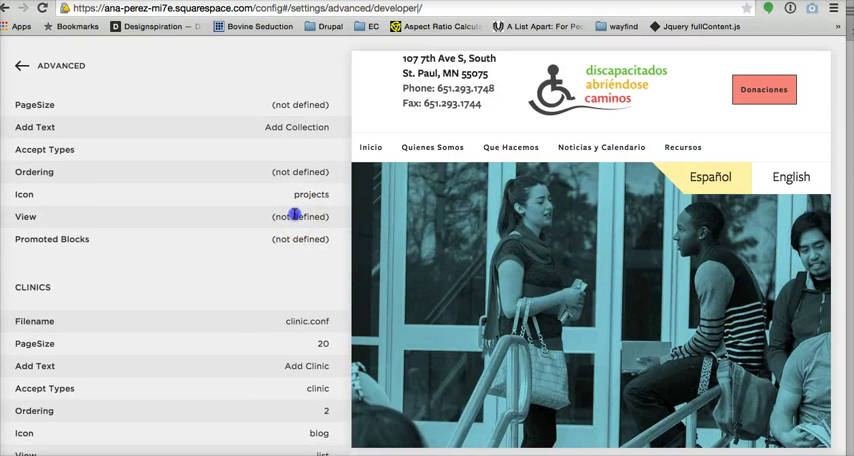
{"action": "scroll", "scroll_direction": "up", "scroll_amount": 3}
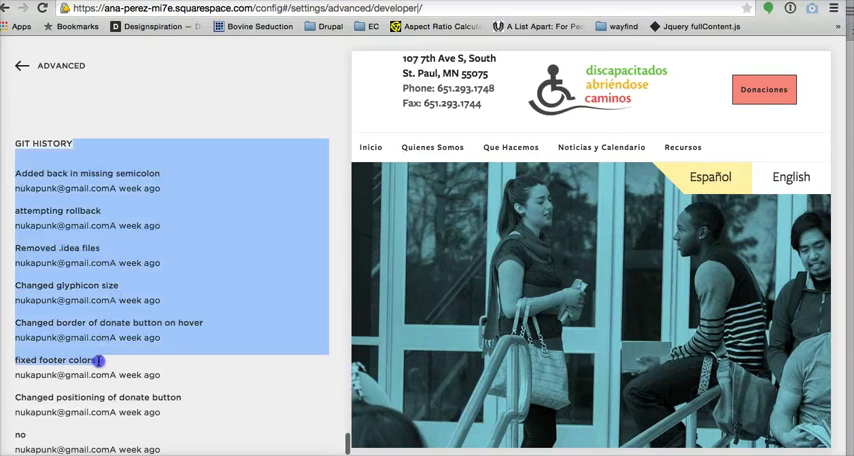
{"action": "scroll", "scroll_direction": "down", "scroll_amount": 3}
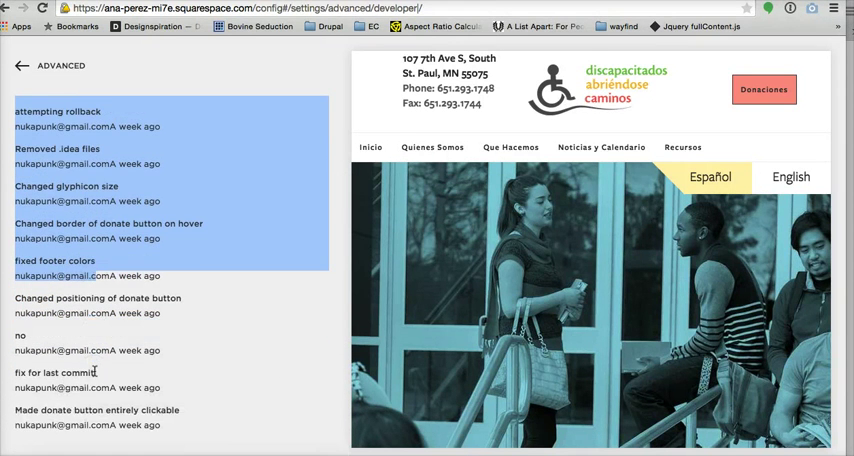
{"action": "scroll", "scroll_direction": "up", "scroll_amount": 3}
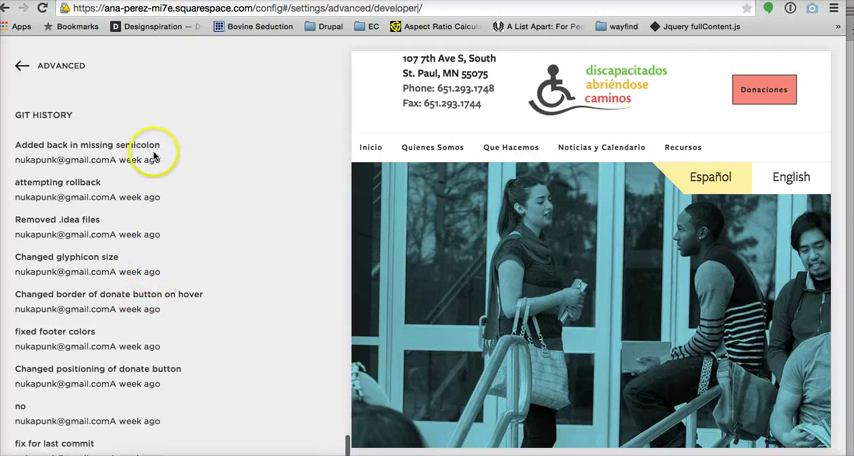
{"action": "scroll", "scroll_direction": "up", "scroll_amount": 3}
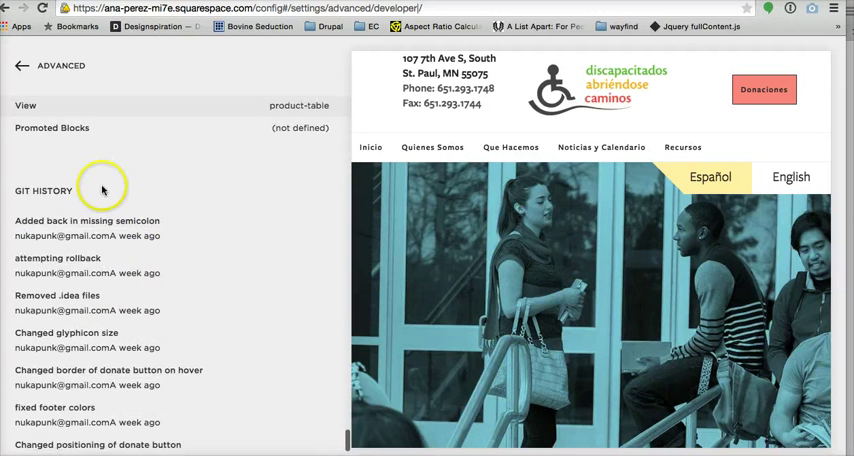
{"action": "scroll", "scroll_direction": "down", "scroll_amount": 3}
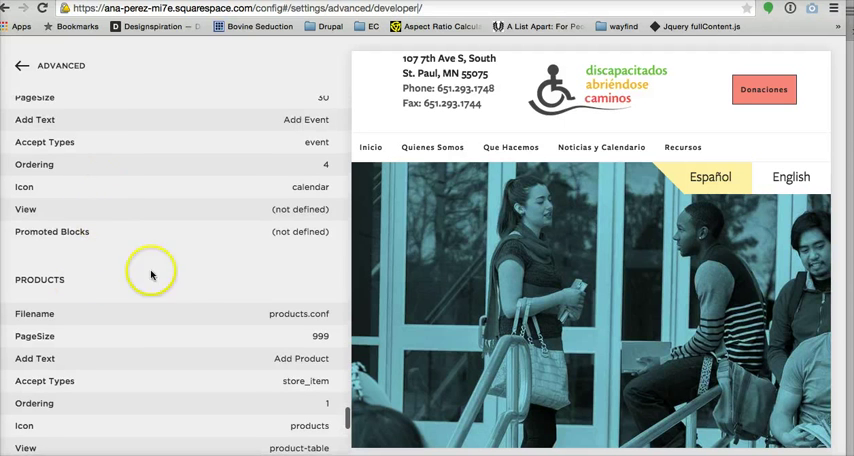
{"action": "scroll", "scroll_direction": "up", "scroll_amount": 3}
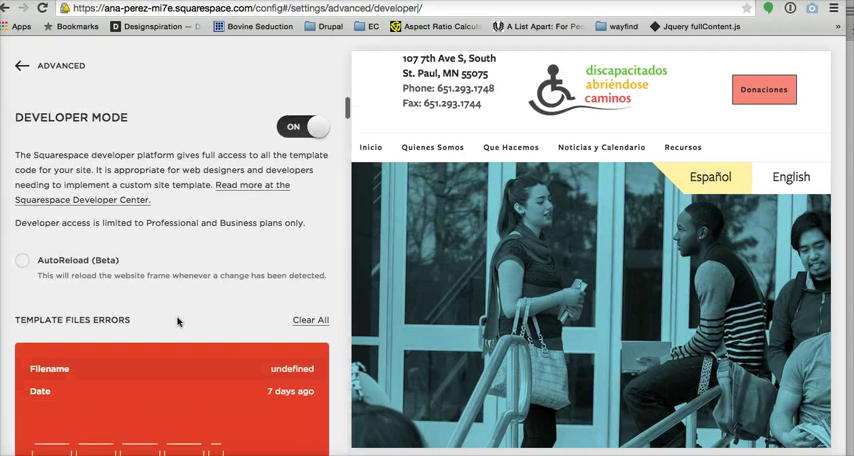
{"action": "mouse_move", "coordinate": [332, 304]}
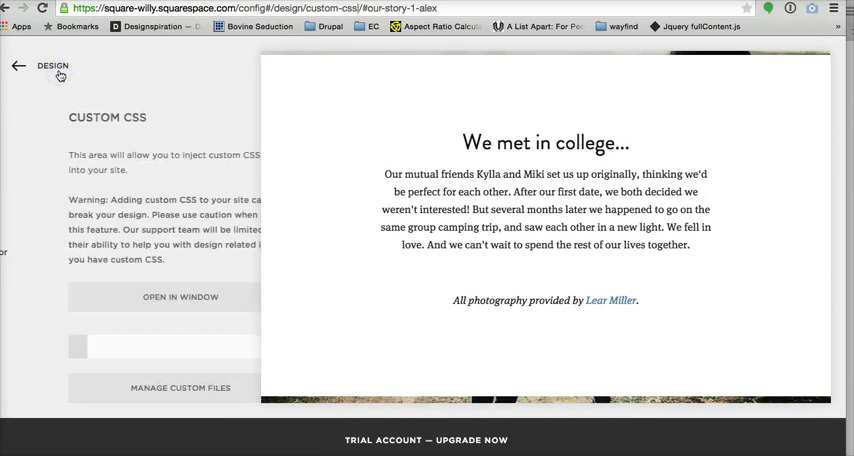
{"action": "left_click", "coordinate": [18, 66]}
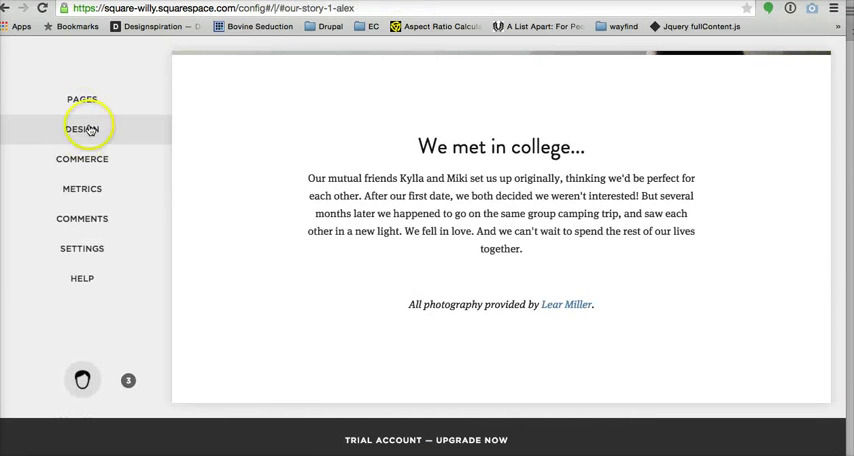
{"action": "left_click", "coordinate": [82, 128]}
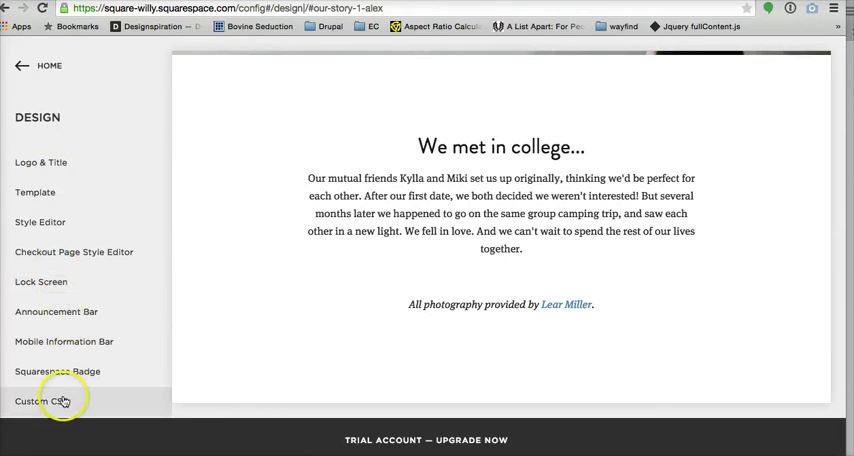
{"action": "left_click", "coordinate": [40, 400]}
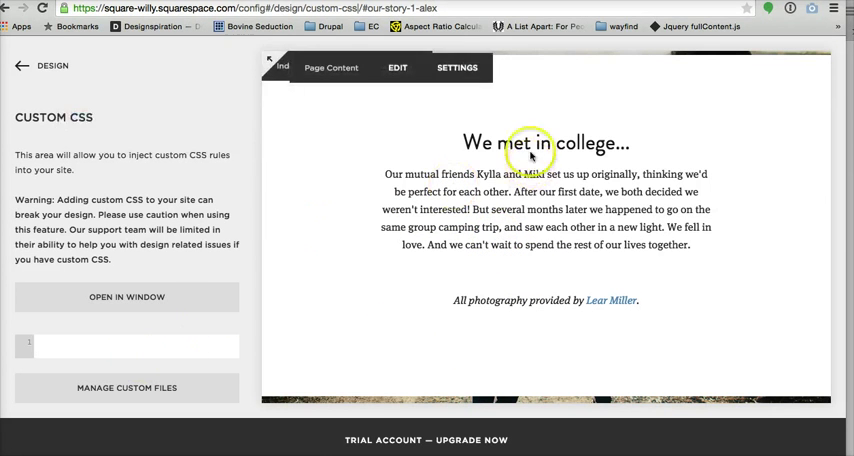
{"action": "left_click", "coordinate": [130, 344]}
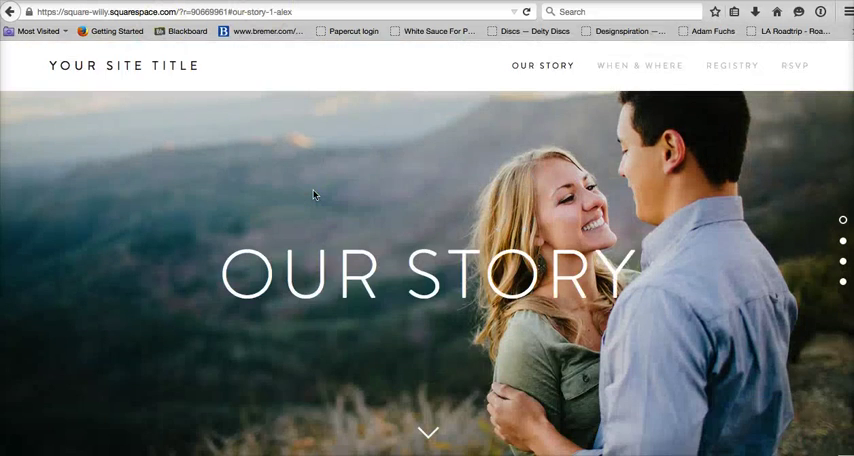
Step: Scroll the live Our Story page before returning to the Custom CSS panel
{"action": "scroll", "scroll_direction": "down", "scroll_amount": 3}
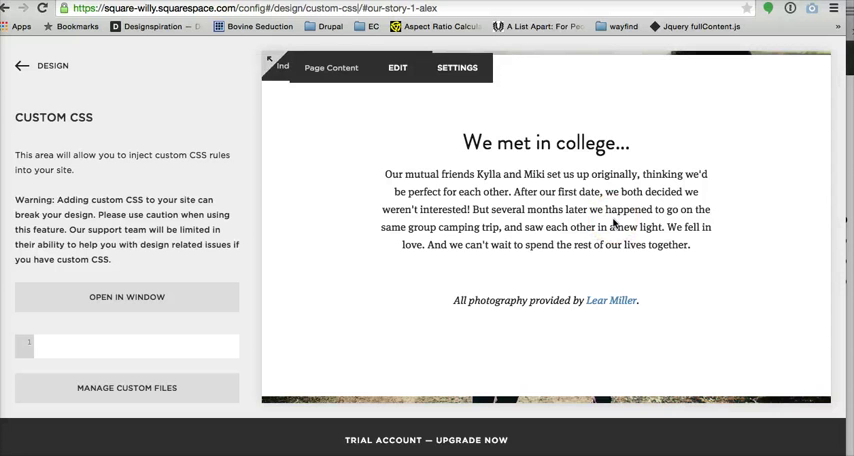
{"action": "mouse_move", "coordinate": [236, 196]}
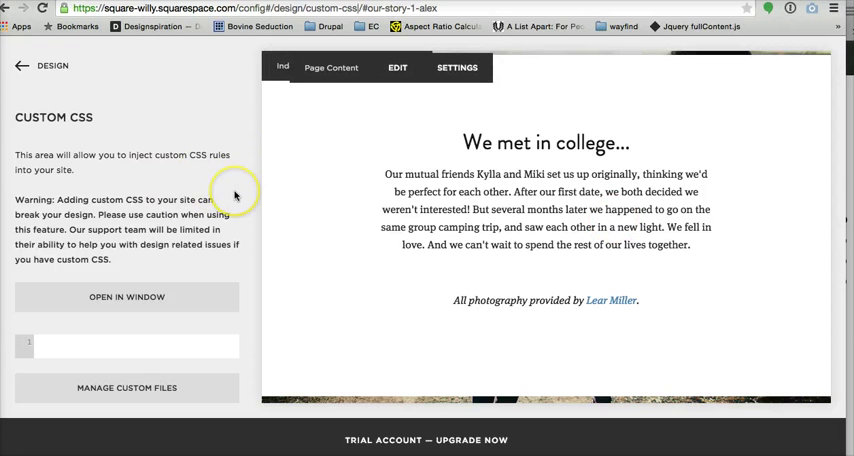
{"action": "mouse_move", "coordinate": [280, 286]}
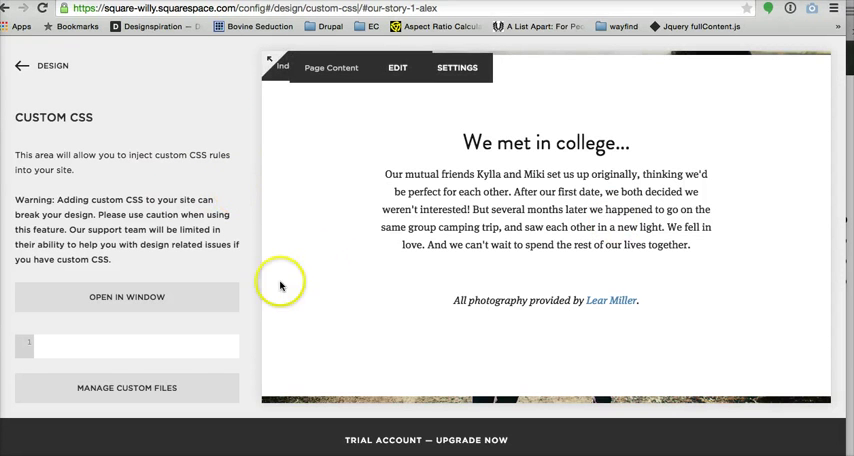
{"action": "mouse_move", "coordinate": [494, 280]}
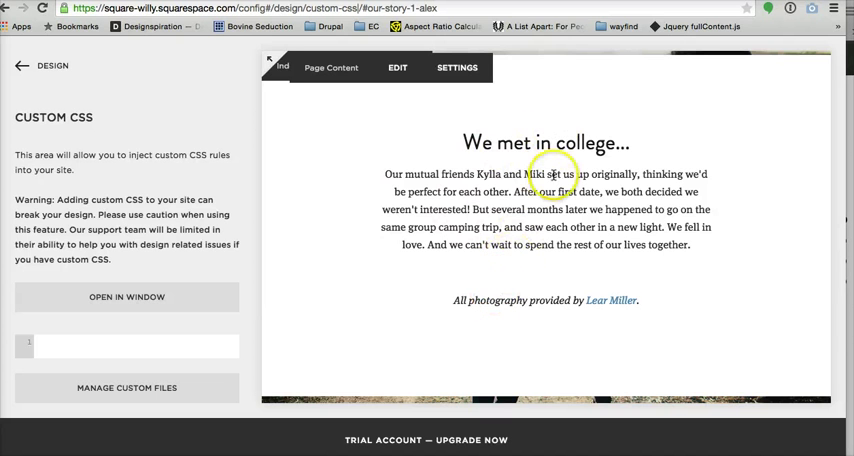
{"action": "mouse_move", "coordinate": [504, 176]}
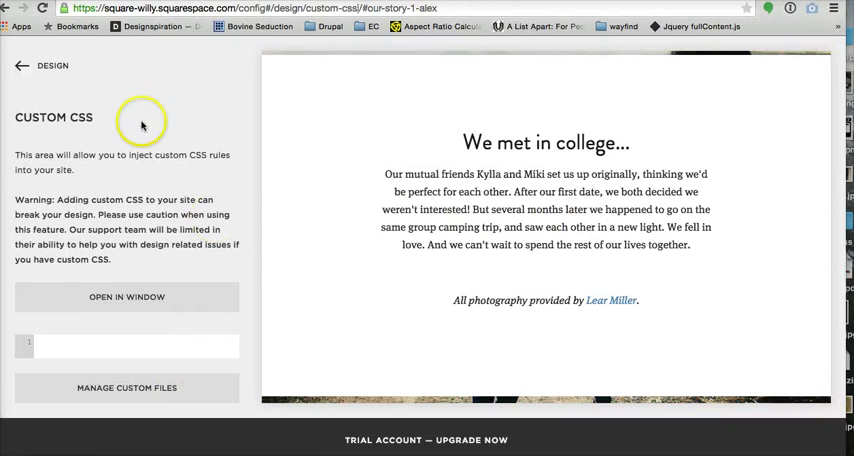
{"action": "mouse_move", "coordinate": [110, 336]}
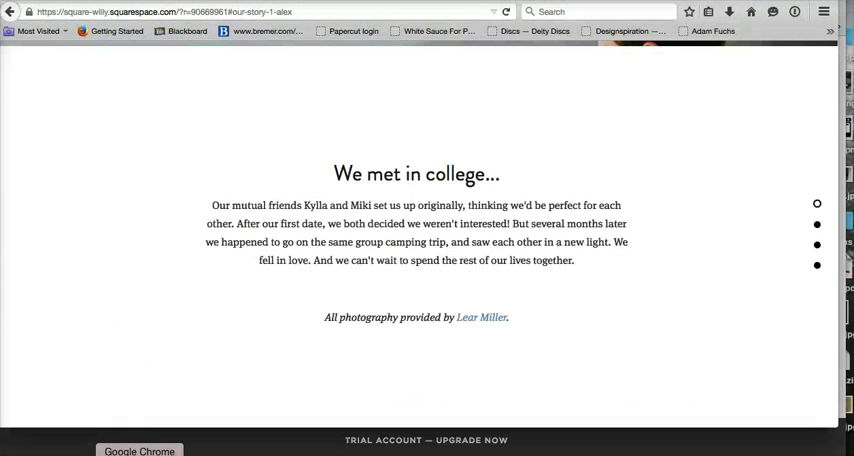
Step: Scroll the published Our Story page down and back up near the heading
{"action": "scroll", "scroll_direction": "down", "scroll_amount": 3}
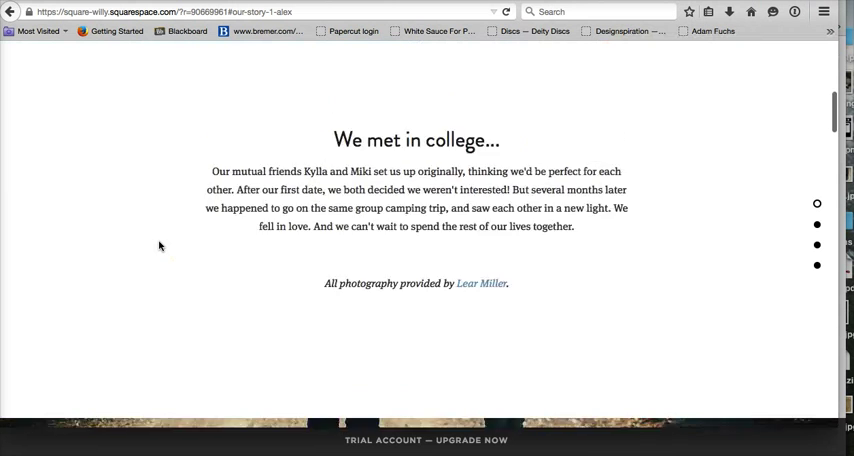
{"action": "scroll", "scroll_direction": "up", "scroll_amount": 3}
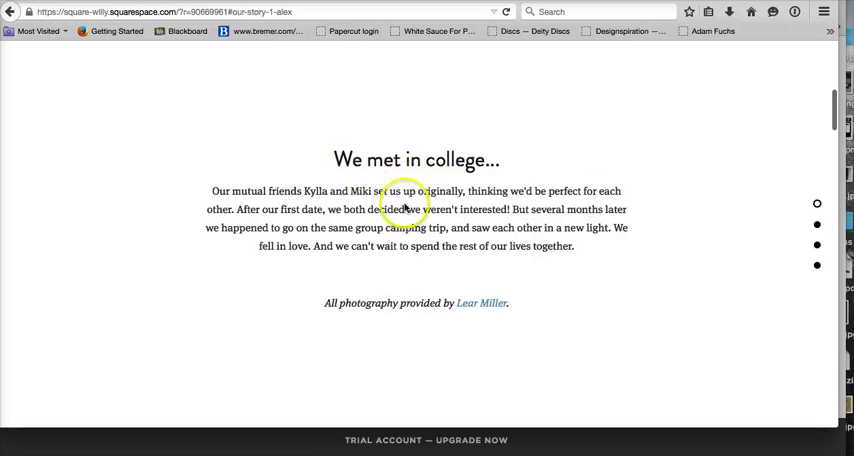
{"action": "mouse_move", "coordinate": [384, 200]}
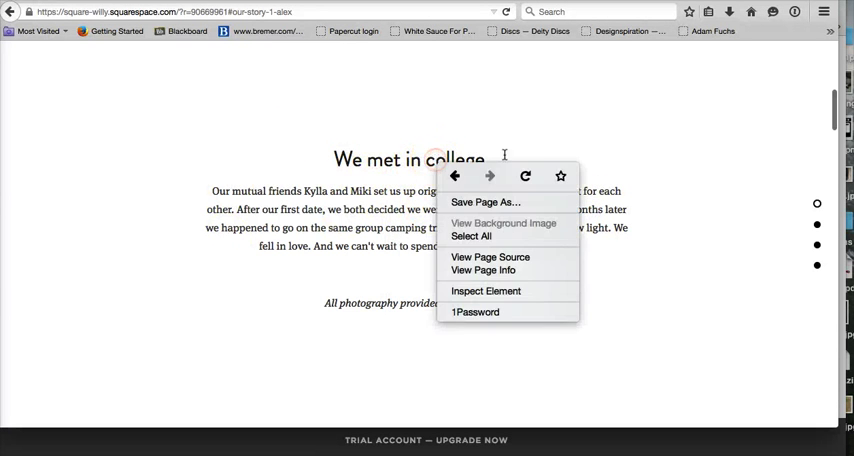
Step: Inspect the story text block in Firefox's Inspector, then bring up the page's context menu again
{"action": "left_click", "coordinate": [484, 292]}
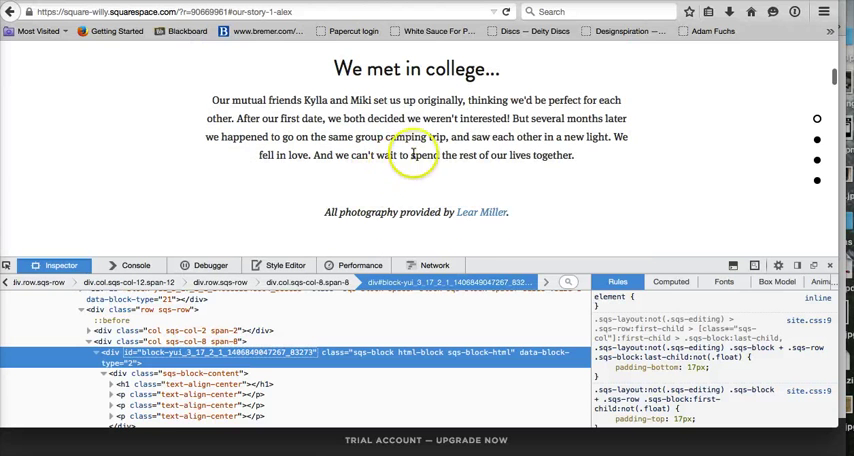
{"action": "right_click", "coordinate": [410, 156]}
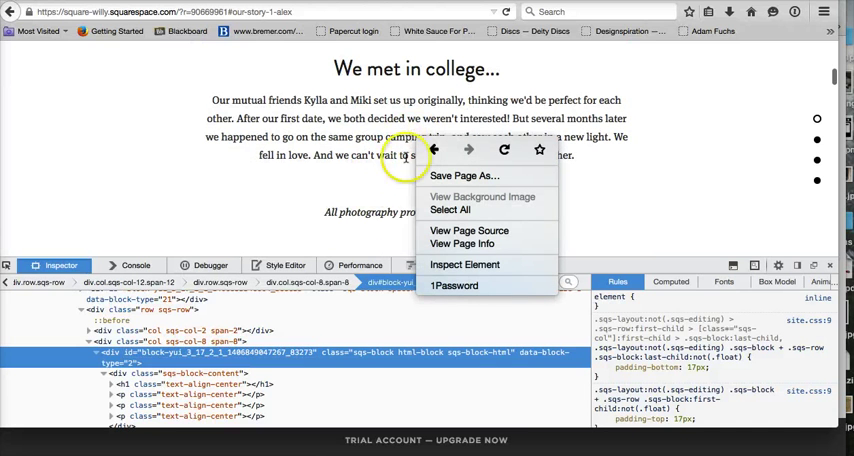
{"action": "mouse_move", "coordinate": [466, 264]}
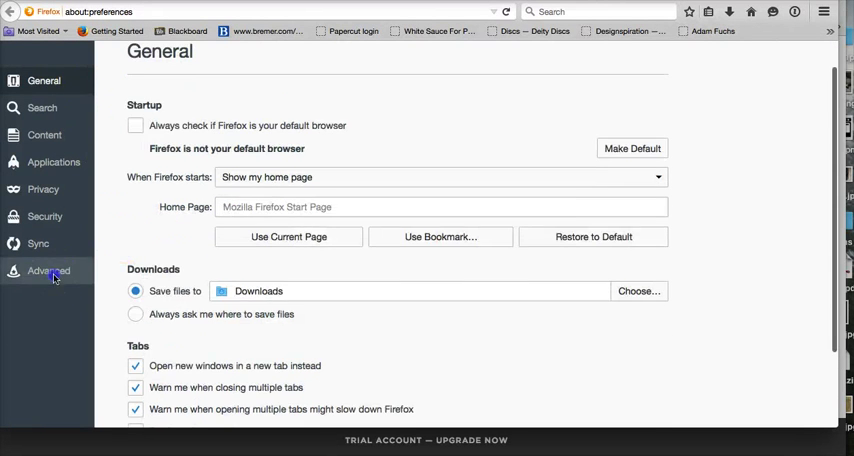
Step: View the Advanced Certificates preferences, then return to the General settings
{"action": "left_click", "coordinate": [48, 272]}
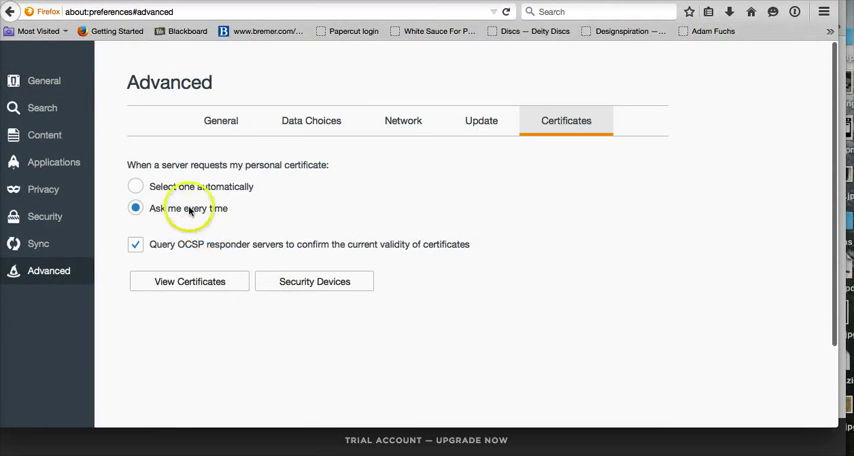
{"action": "mouse_move", "coordinate": [68, 190]}
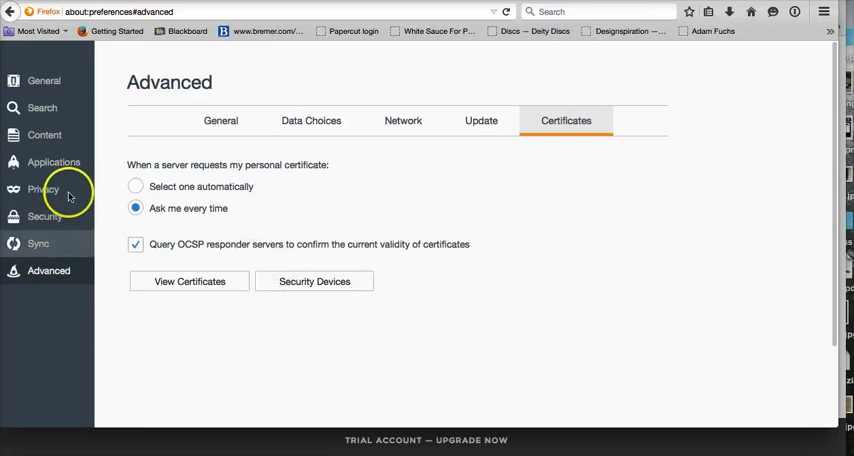
{"action": "mouse_move", "coordinate": [58, 126]}
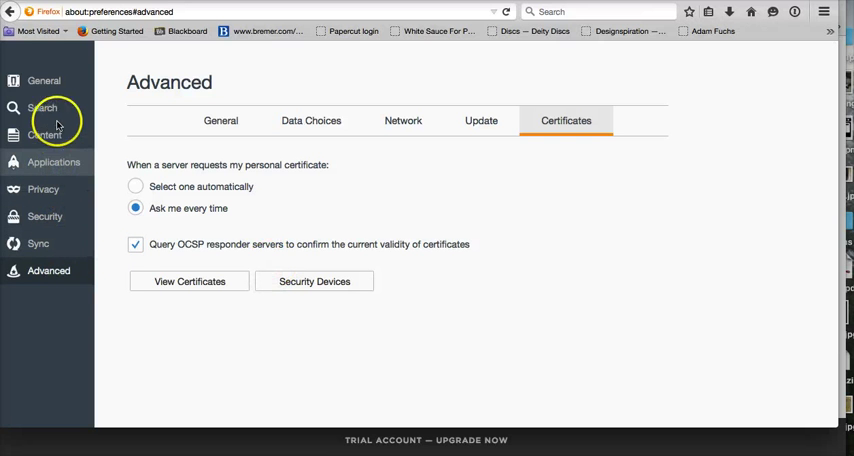
{"action": "left_click", "coordinate": [44, 80]}
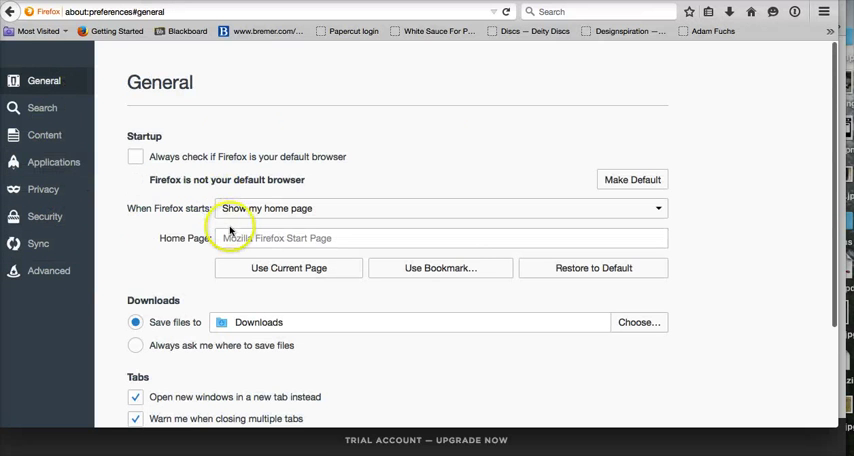
Step: Scroll down the Our Story page to bring the story block into view
{"action": "scroll", "scroll_direction": "down", "scroll_amount": 3}
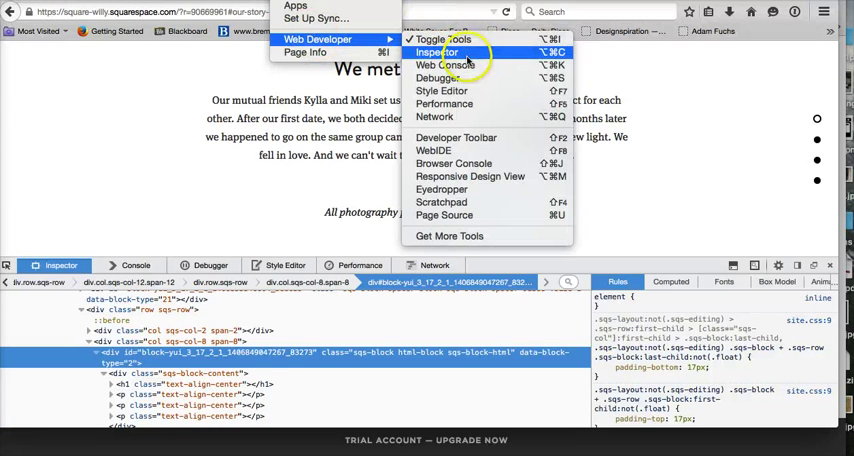
{"action": "mouse_move", "coordinate": [440, 202]}
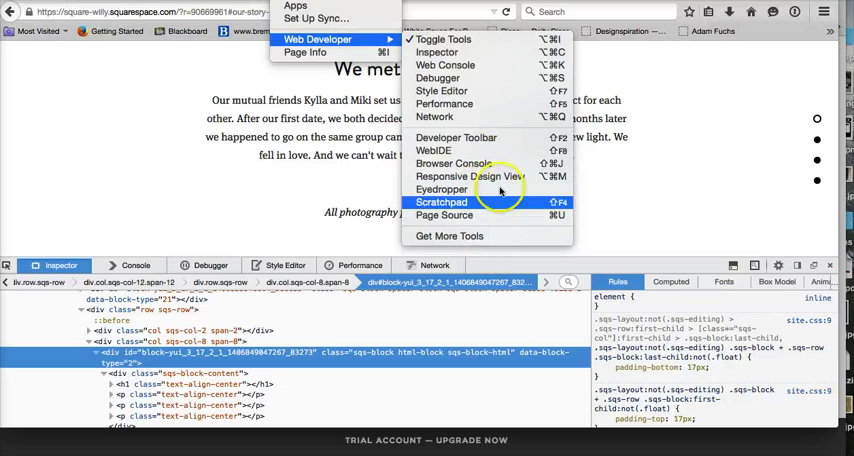
{"action": "mouse_move", "coordinate": [440, 92]}
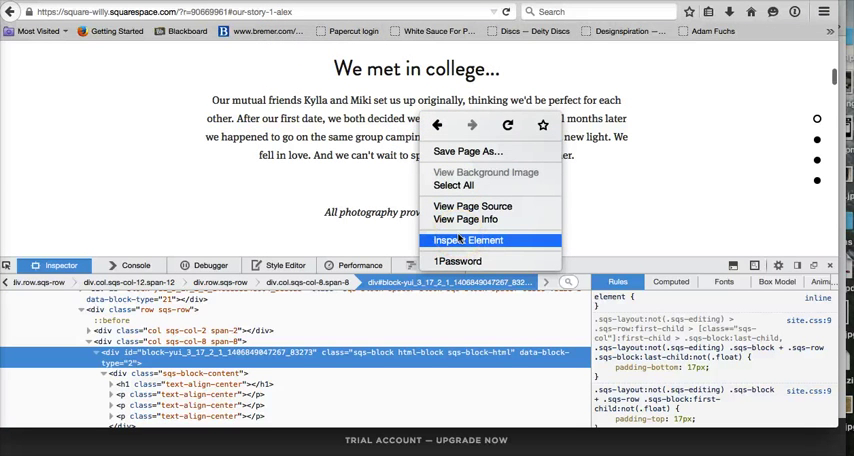
Step: Inspect the story text and expand the sqs-block-content div to its heading and paragraphs
{"action": "left_click", "coordinate": [468, 240]}
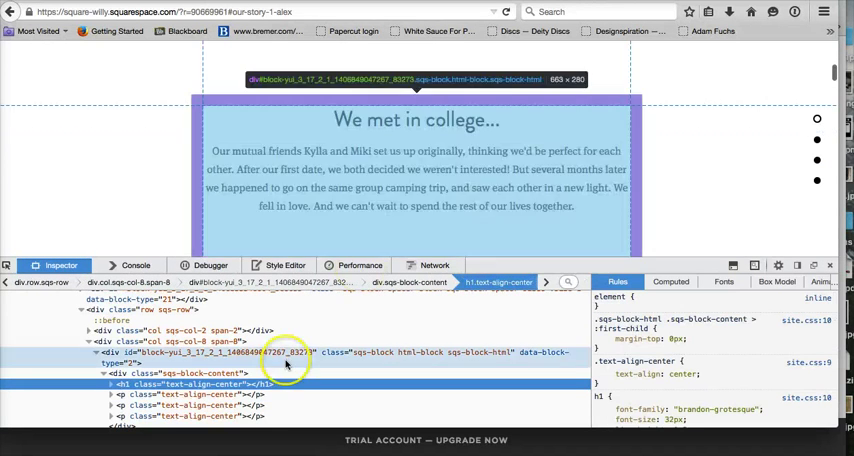
{"action": "left_click", "coordinate": [192, 372]}
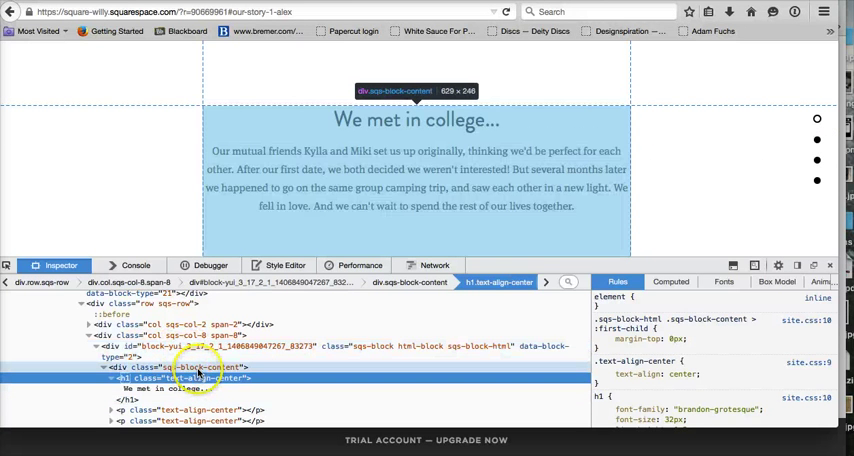
Step: Select the parent div carrying the block-yui id, then return to the Squarespace editor
{"action": "left_click", "coordinate": [200, 368]}
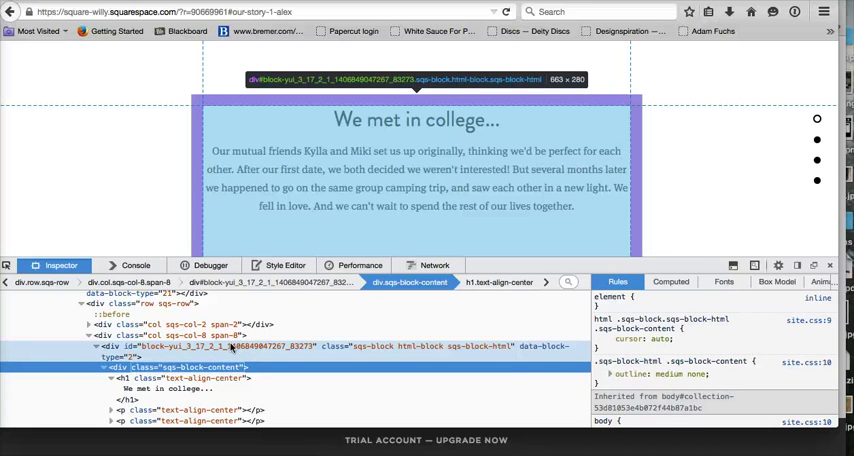
{"action": "left_click", "coordinate": [230, 346]}
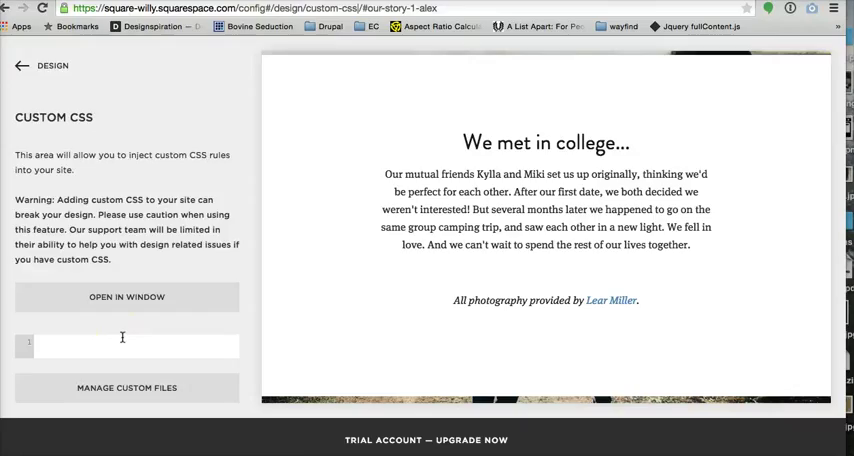
{"action": "left_click", "coordinate": [122, 338]}
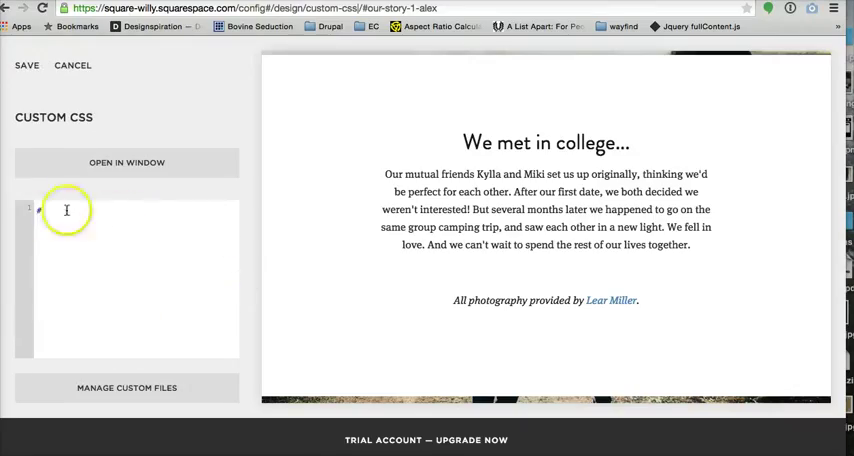
{"action": "type", "text": "-"}
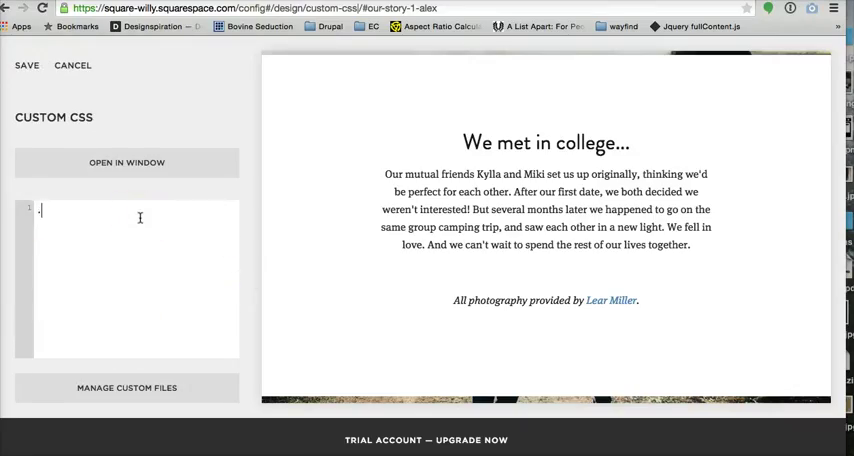
{"action": "key", "text": "Backspace"}
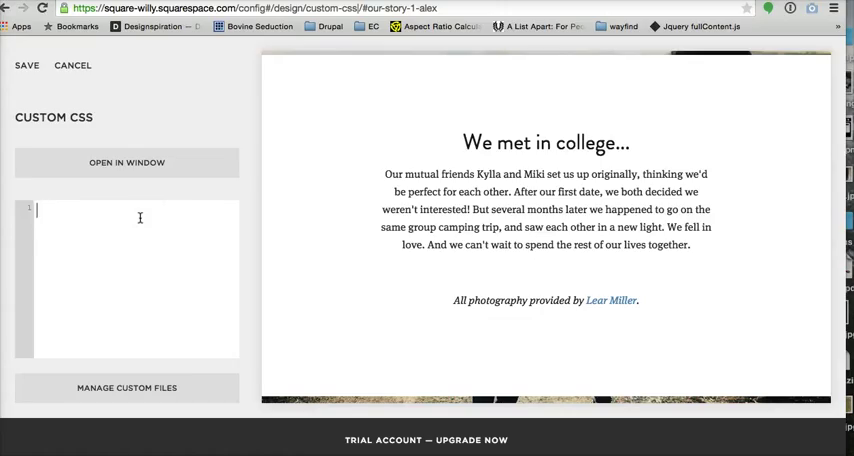
{"action": "type", "text": "block-yui_3_17_2_1_1406849047267_83273{"}
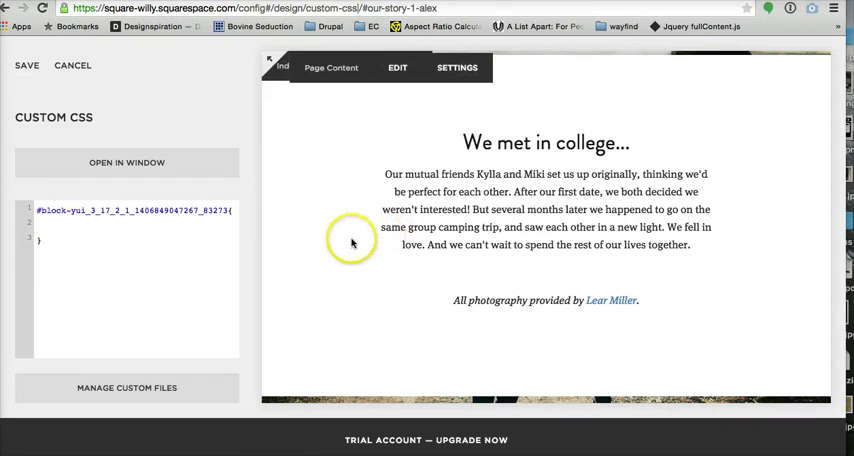
{"action": "mouse_move", "coordinate": [230, 212]}
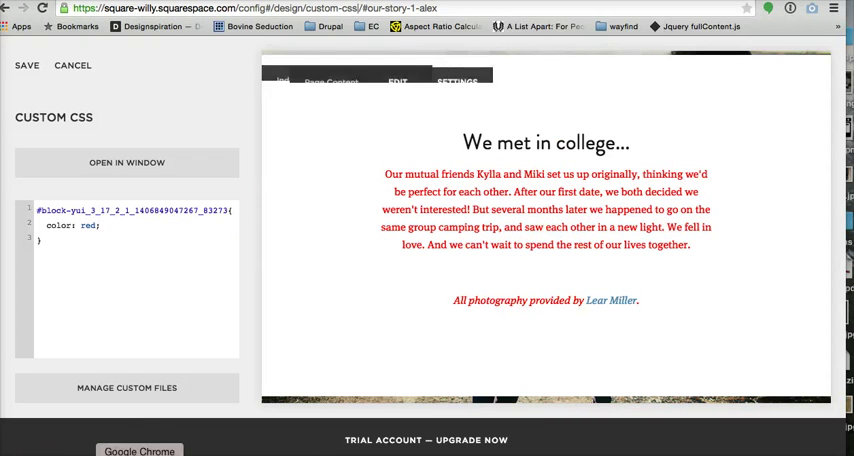
Step: Toggle the developer tools while checking the red story text in the preview
{"action": "key", "text": "F12"}
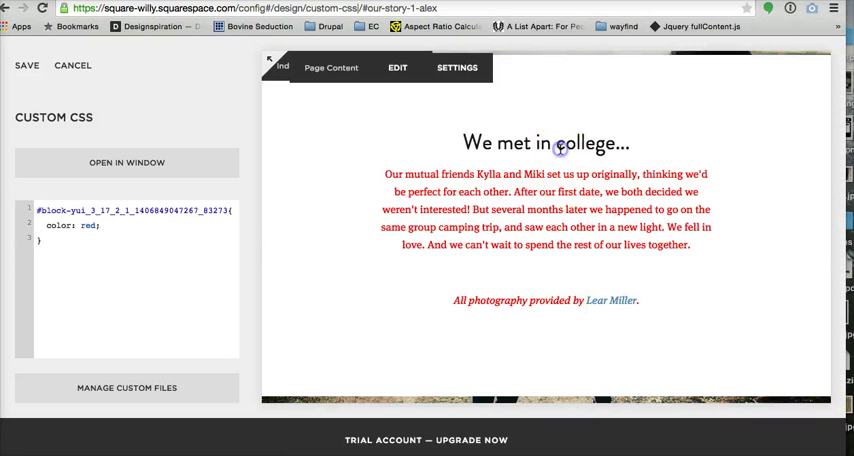
{"action": "mouse_move", "coordinate": [492, 208]}
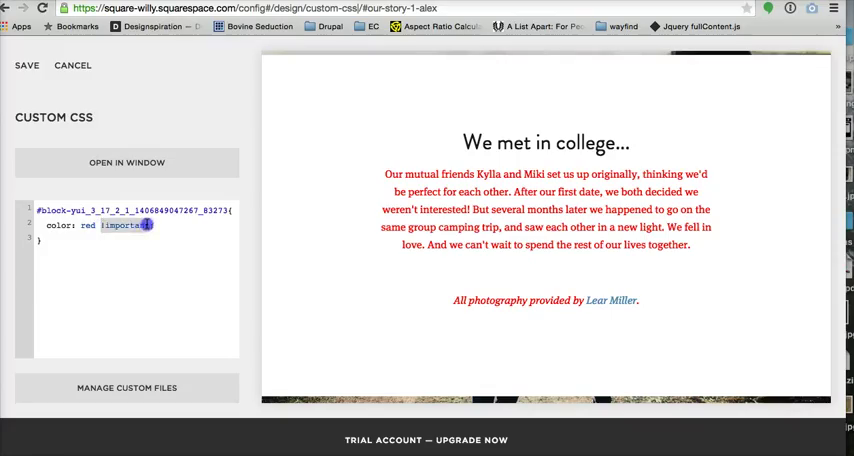
Step: Change the rule to color: blue !important, add h1 to the selector, then clear the color value
{"action": "key", "text": "Backspace"}
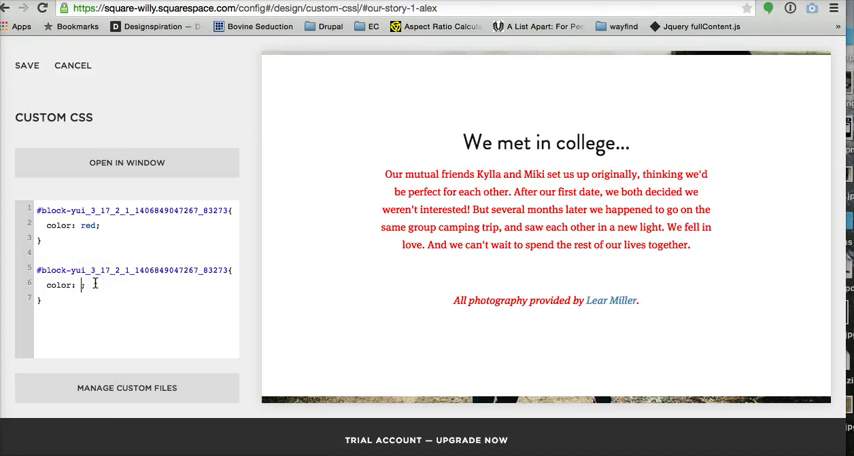
{"action": "type", "text": "blue"}
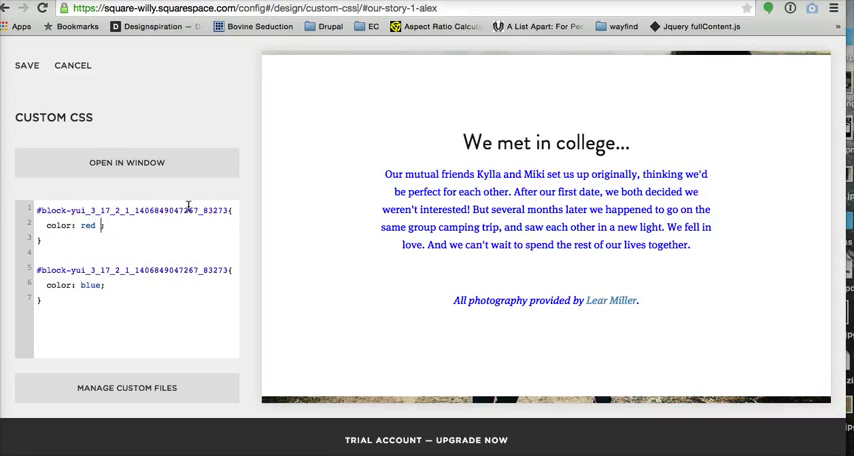
{"action": "type", "text": "!important"}
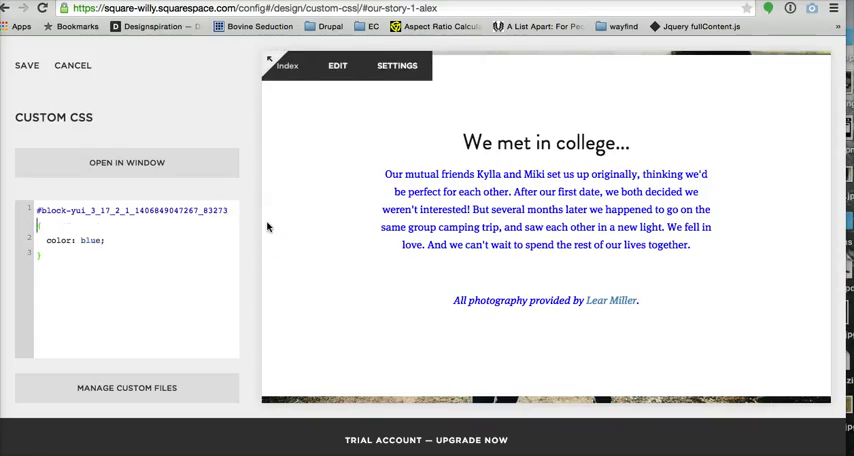
{"action": "type", "text": "h1"}
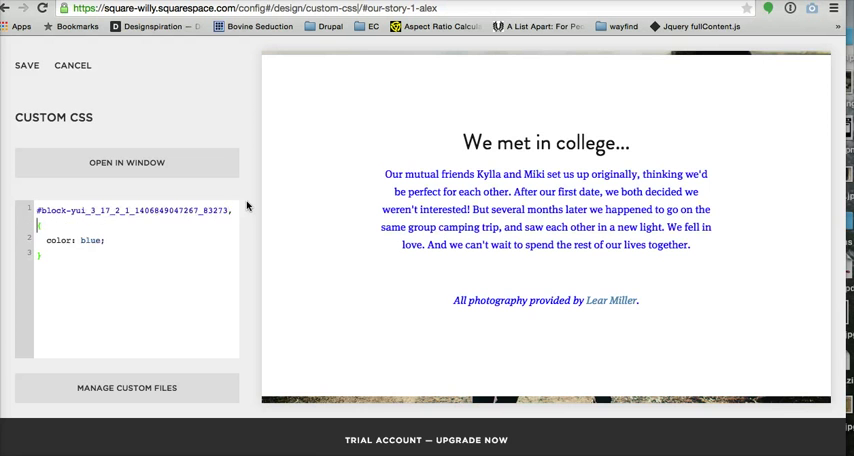
{"action": "left_click", "coordinate": [528, 142]}
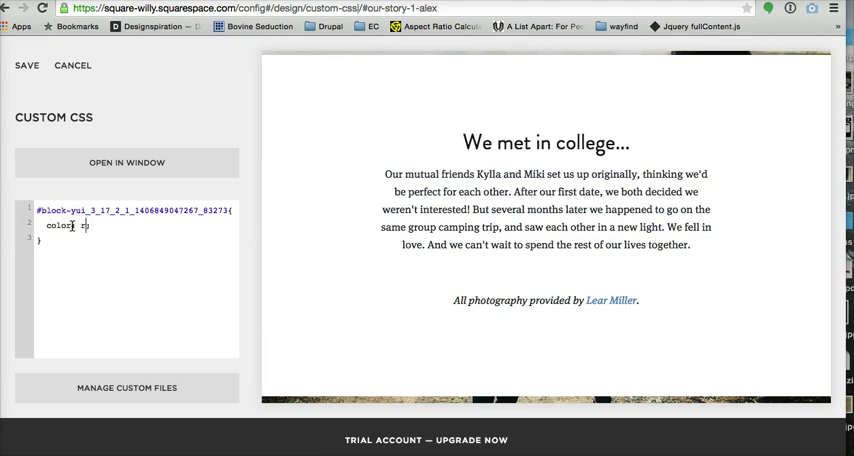
Step: Add background: red; to the #block-yui rule so the whole story block turns red
{"action": "type", "text": "red;"}
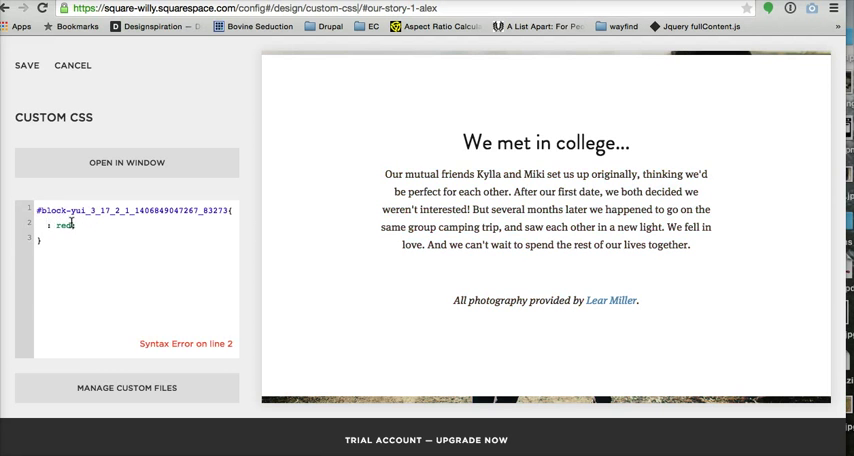
{"action": "type", "text": "background: red;"}
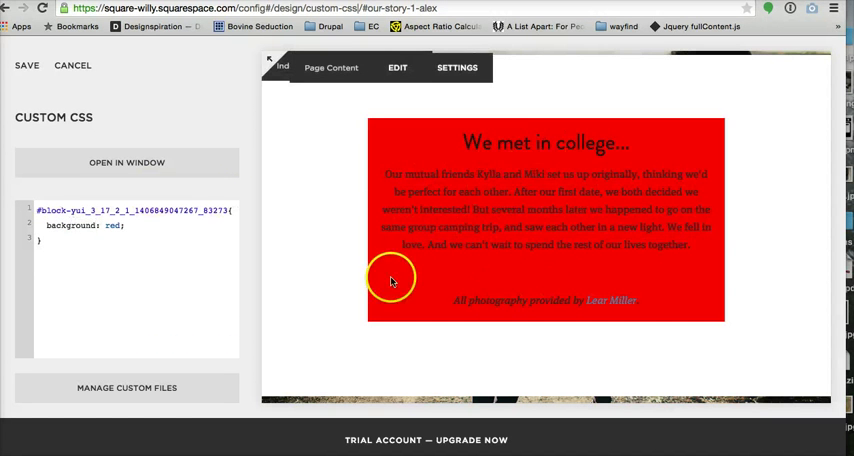
{"action": "mouse_move", "coordinate": [384, 388]}
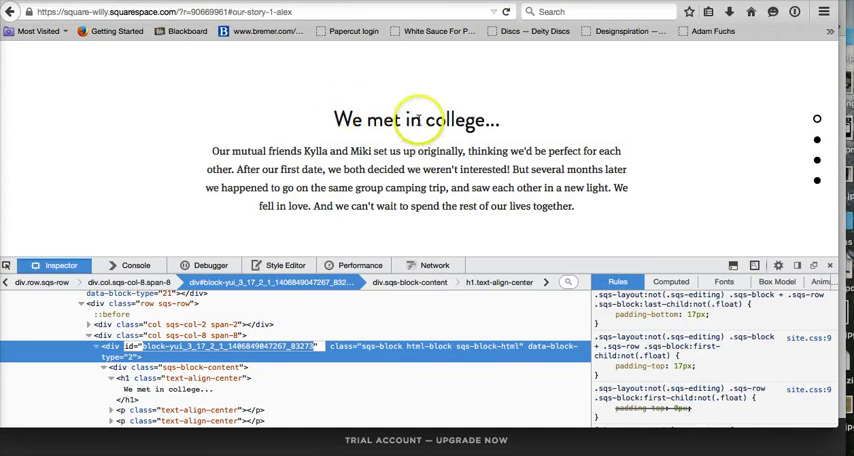
{"action": "mouse_move", "coordinate": [200, 346]}
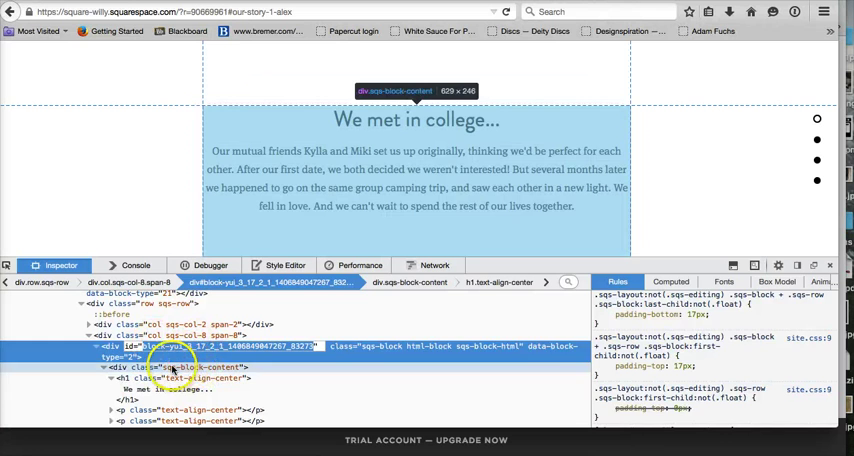
Step: Expand the Our Story block's node in the Inspector to reveal its sqs-block-content child div
{"action": "left_click", "coordinate": [190, 368]}
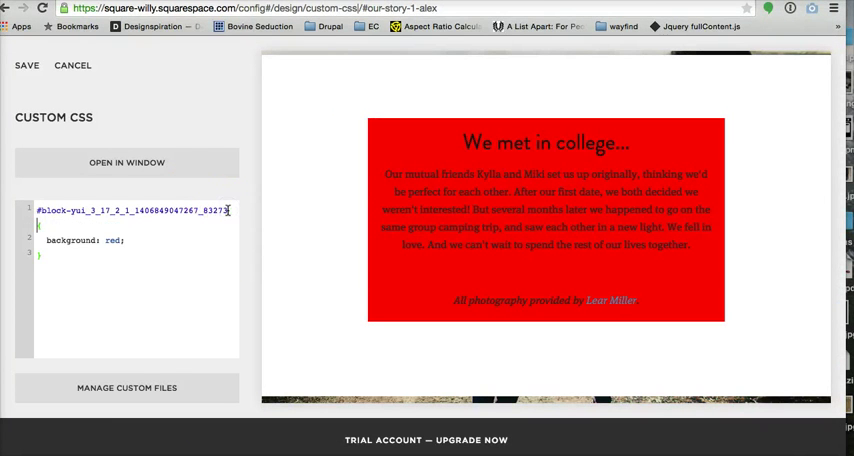
Step: Append div to the #block-yui selector, checking the h1 and content div in the Inspector
{"action": "type", "text": "div"}
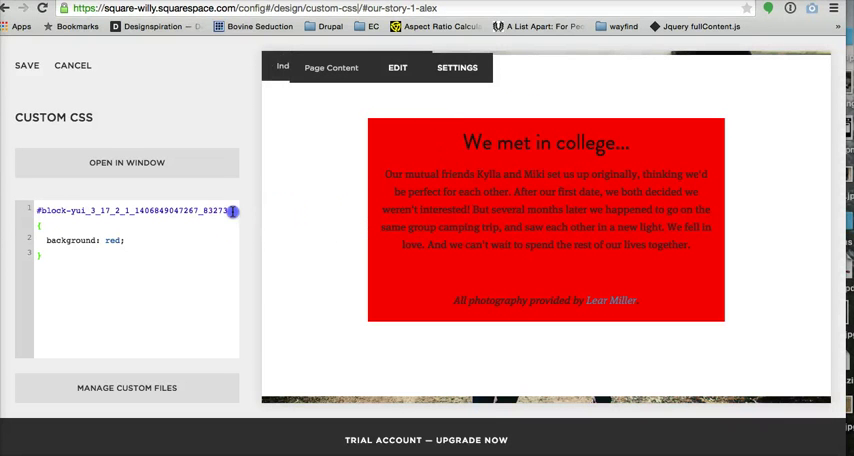
{"action": "type", "text": "div"}
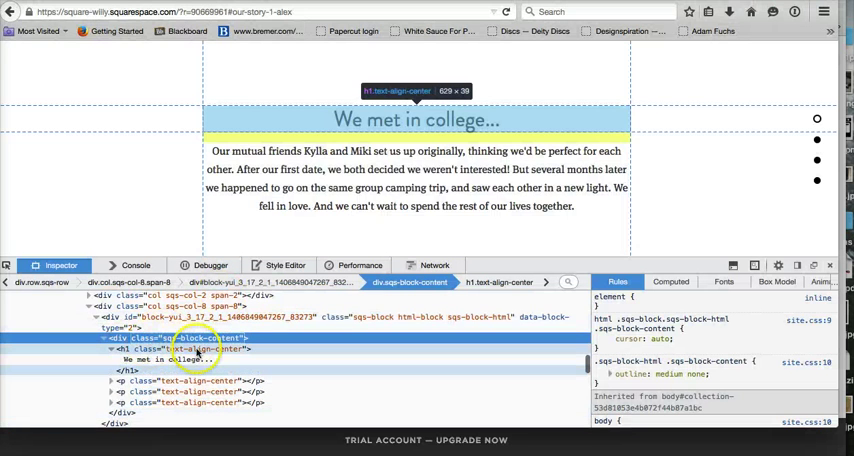
{"action": "left_click", "coordinate": [200, 338]}
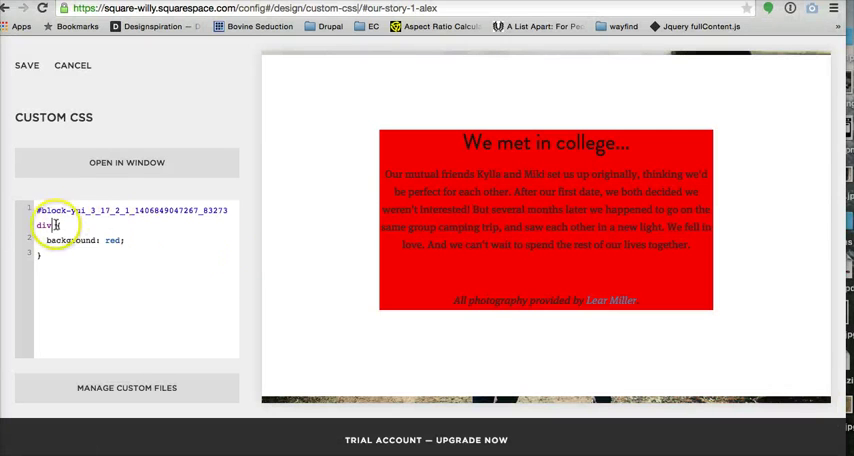
{"action": "double_click", "coordinate": [44, 224]}
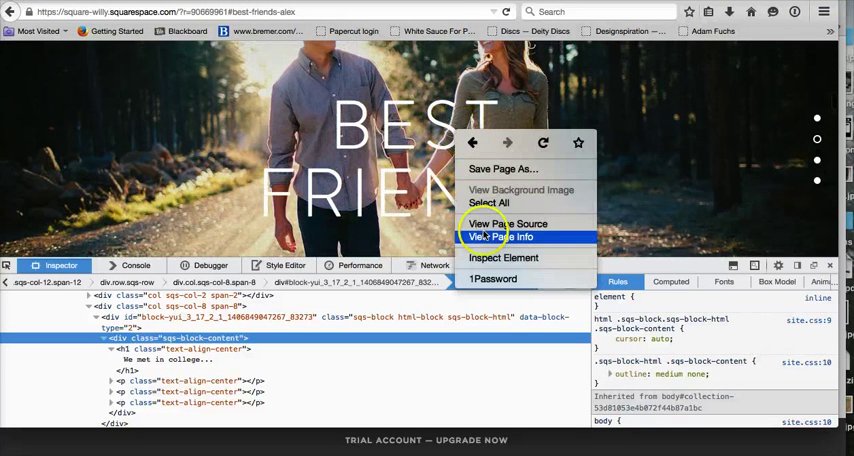
Step: Inspect the BEST FRIENDS page title to list its font and letter-spacing rules
{"action": "left_click", "coordinate": [504, 258]}
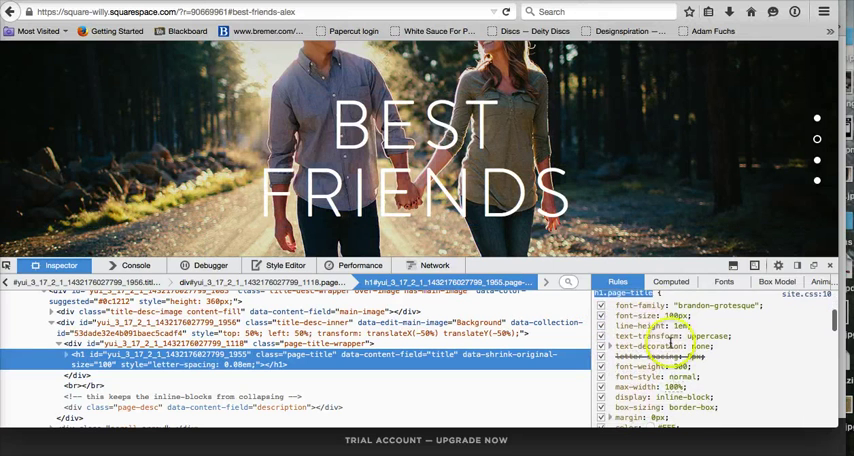
{"action": "scroll", "scroll_direction": "down", "scroll_amount": 3}
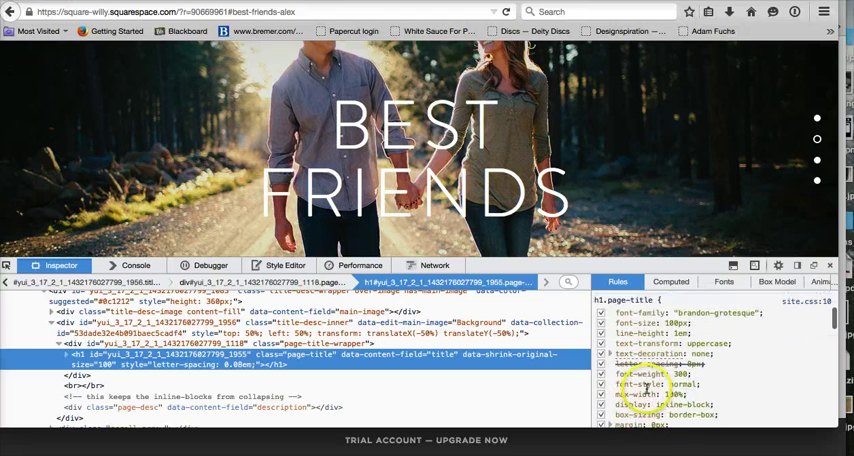
{"action": "scroll", "scroll_direction": "down", "scroll_amount": 3}
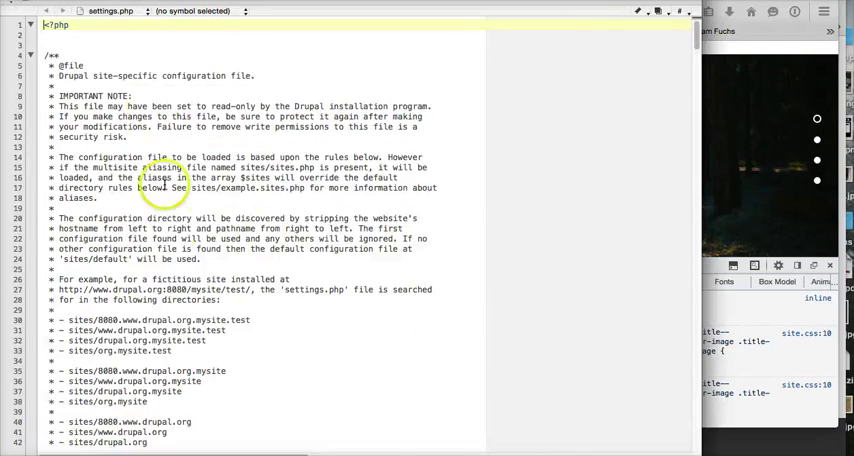
{"action": "scroll", "scroll_direction": "down", "scroll_amount": 3}
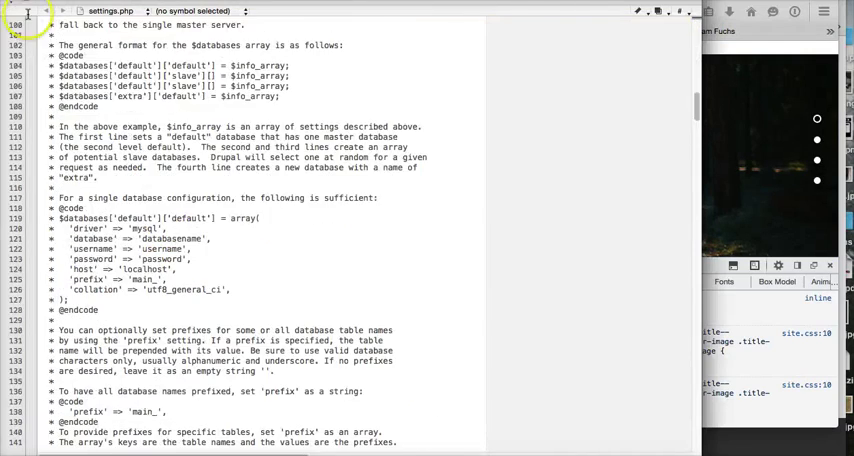
{"action": "mouse_move", "coordinate": [320, 324]}
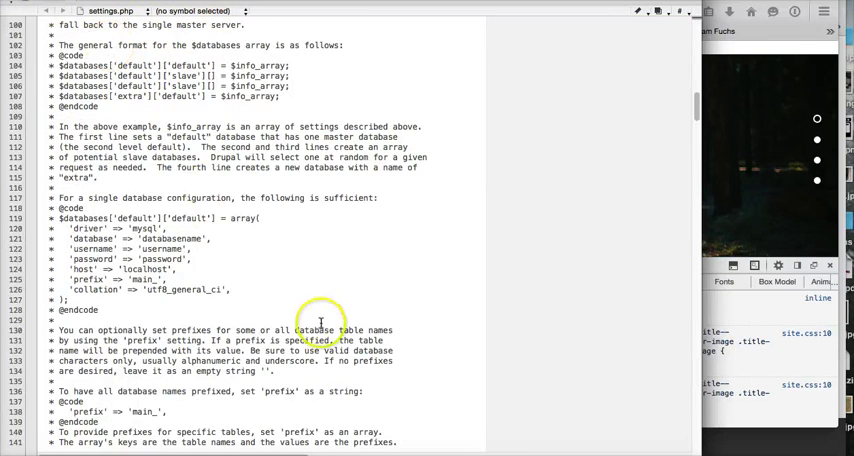
{"action": "scroll", "scroll_direction": "down", "scroll_amount": 3}
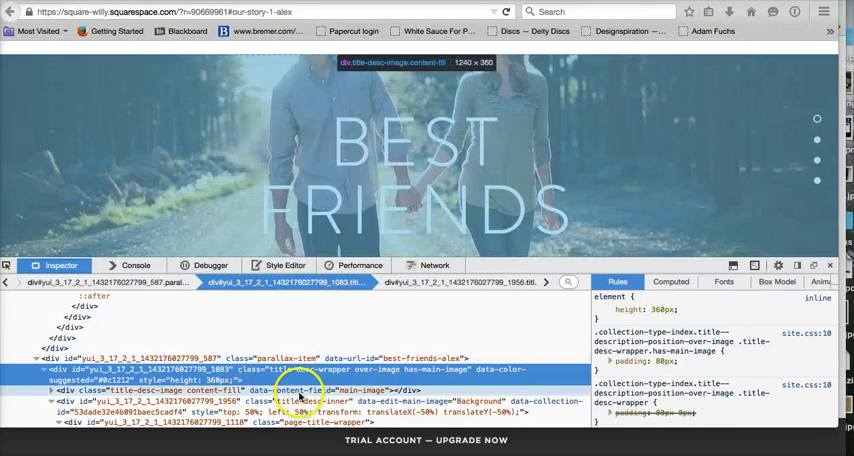
Step: Inspect the 'We met in college' text of the Our Story page in Firefox Developer Tools
{"action": "scroll", "scroll_direction": "down", "scroll_amount": 3}
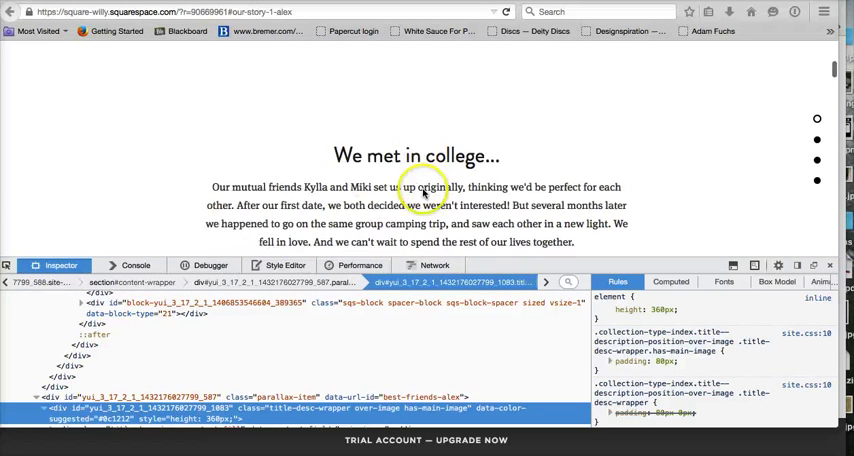
{"action": "scroll", "scroll_direction": "down", "scroll_amount": 3}
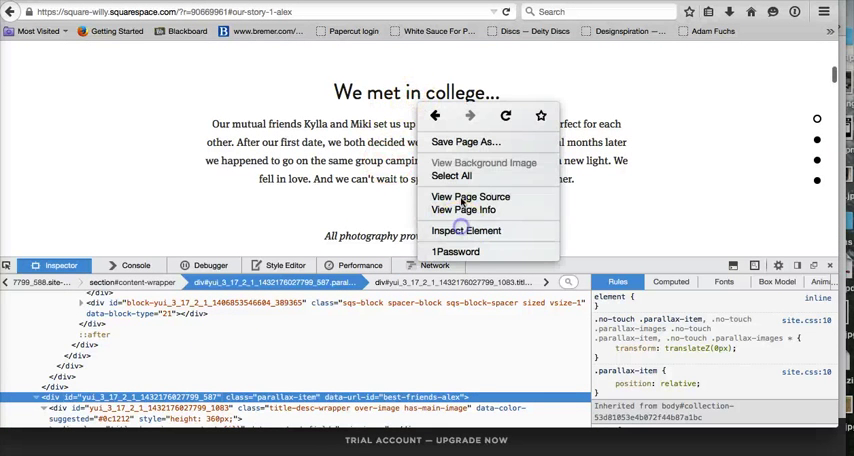
{"action": "left_click", "coordinate": [466, 230]}
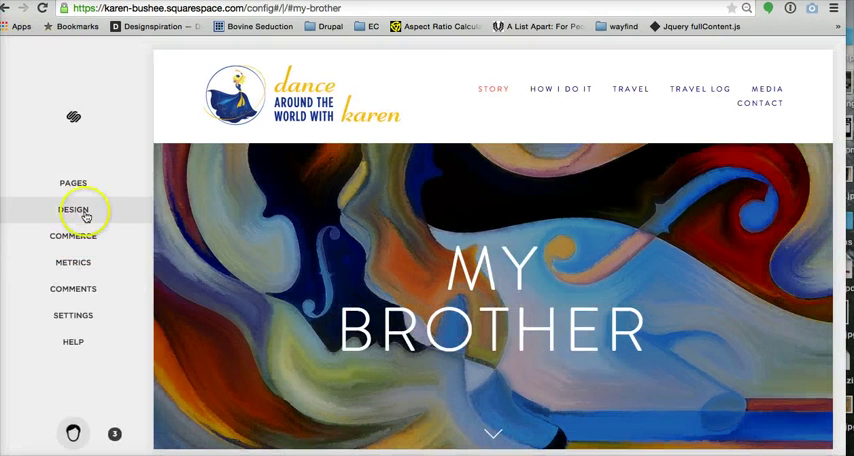
Step: Review the Dance Around the World site's existing Custom CSS navigation and layout rules in the Design editor
{"action": "left_click", "coordinate": [72, 208]}
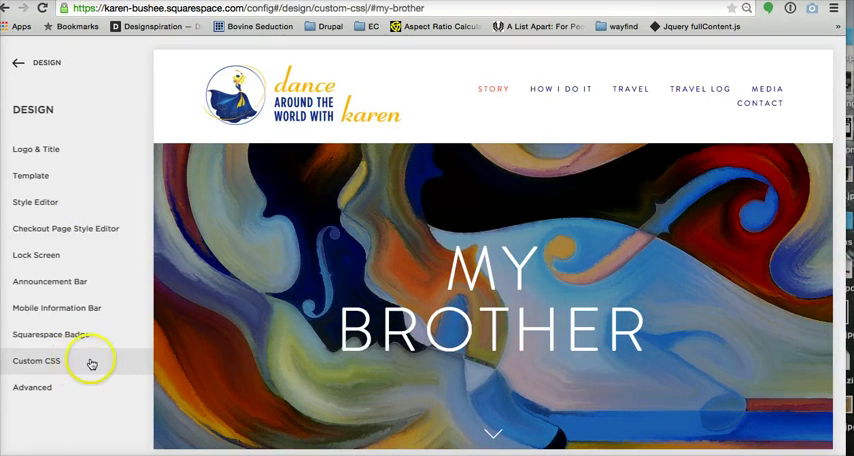
{"action": "left_click", "coordinate": [36, 360]}
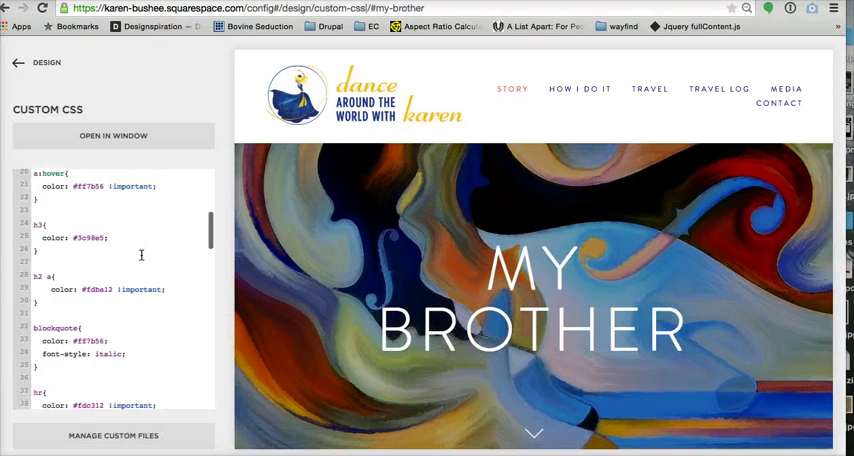
{"action": "scroll", "scroll_direction": "down", "scroll_amount": 3}
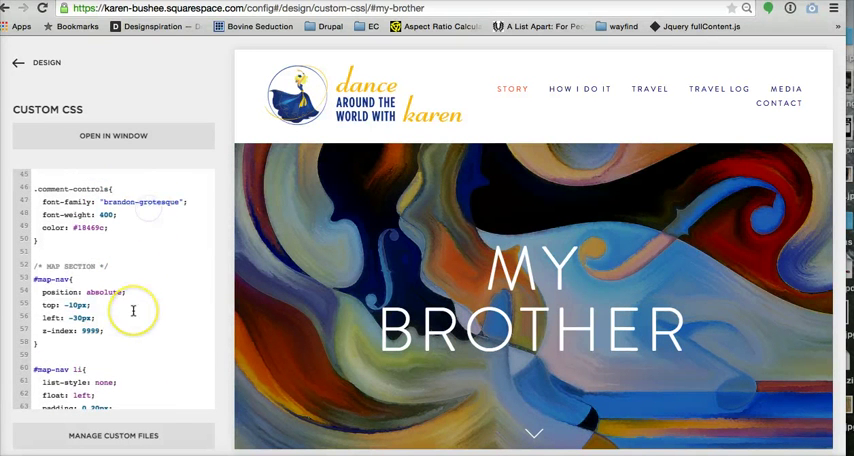
{"action": "scroll", "scroll_direction": "down", "scroll_amount": 3}
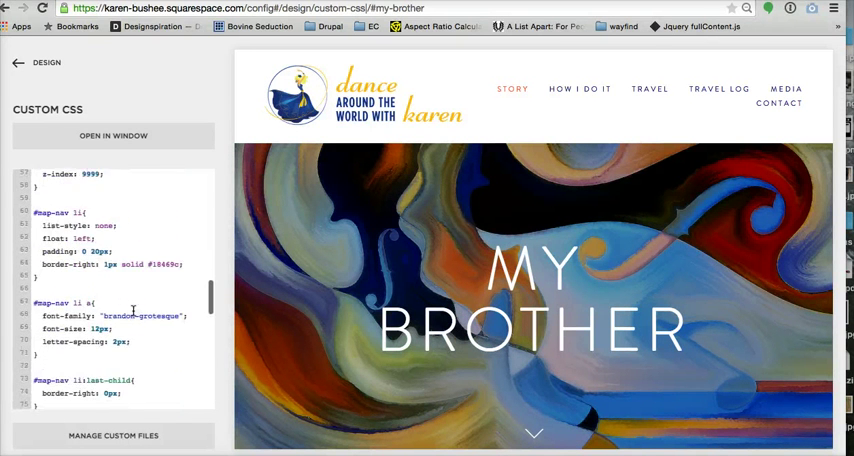
{"action": "scroll", "scroll_direction": "down", "scroll_amount": 3}
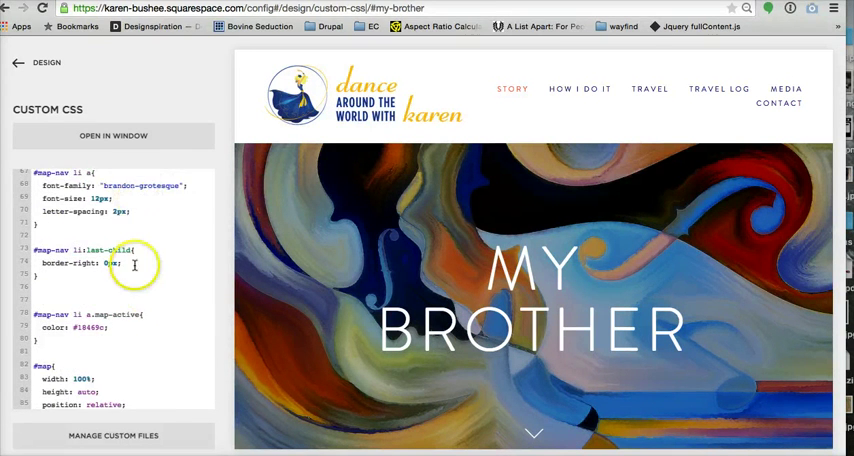
{"action": "scroll", "scroll_direction": "down", "scroll_amount": 3}
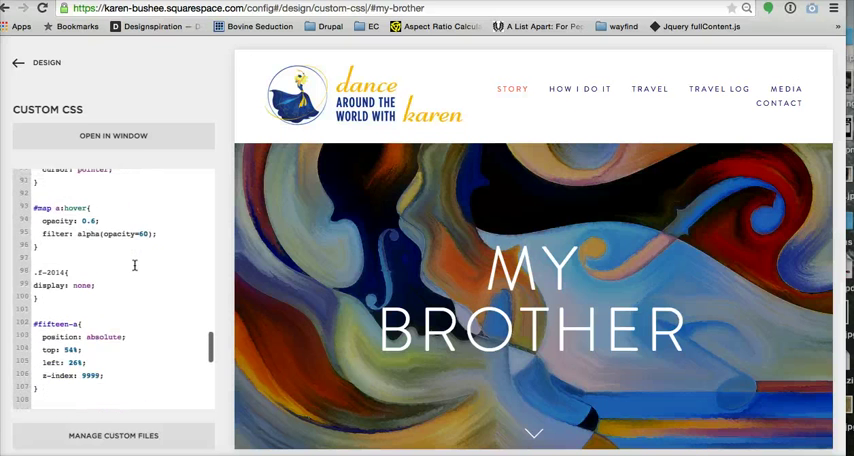
{"action": "scroll", "scroll_direction": "down", "scroll_amount": 3}
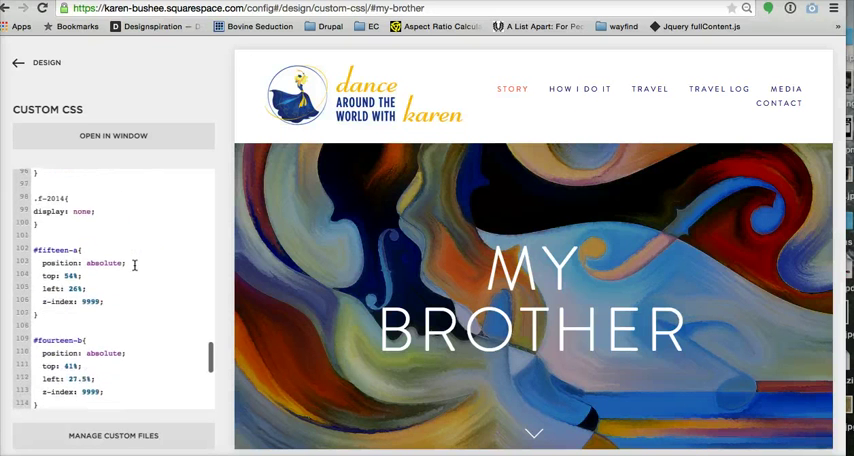
{"action": "scroll", "scroll_direction": "down", "scroll_amount": 3}
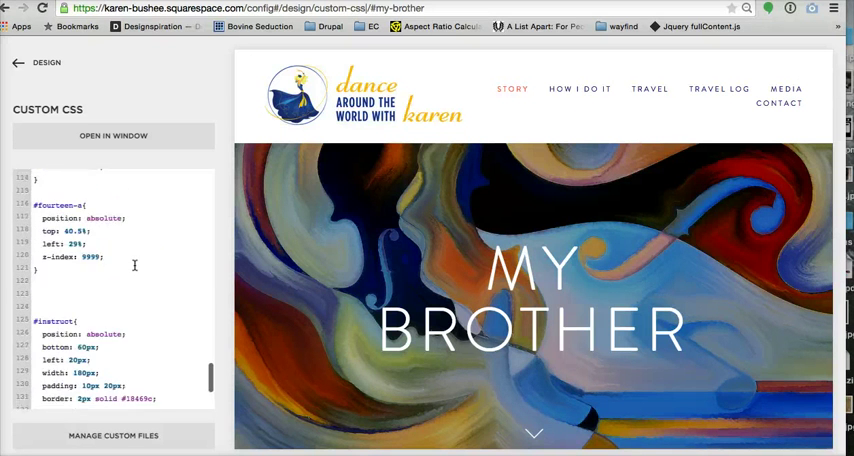
{"action": "scroll", "scroll_direction": "down", "scroll_amount": 3}
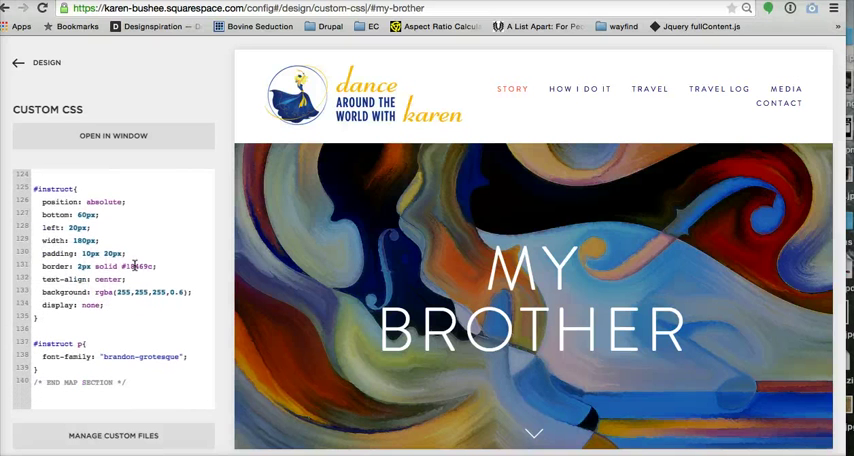